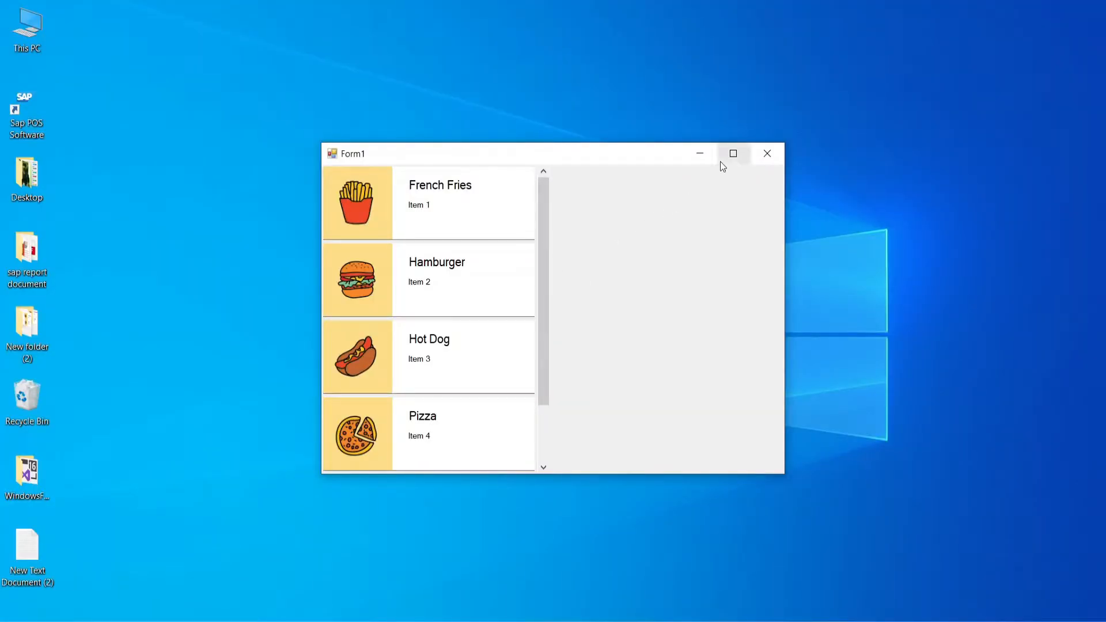
Scroll the running Form1's food list and select French Fries to show its details.
{"action": "scroll", "scroll_direction": "down", "scroll_amount": 3}
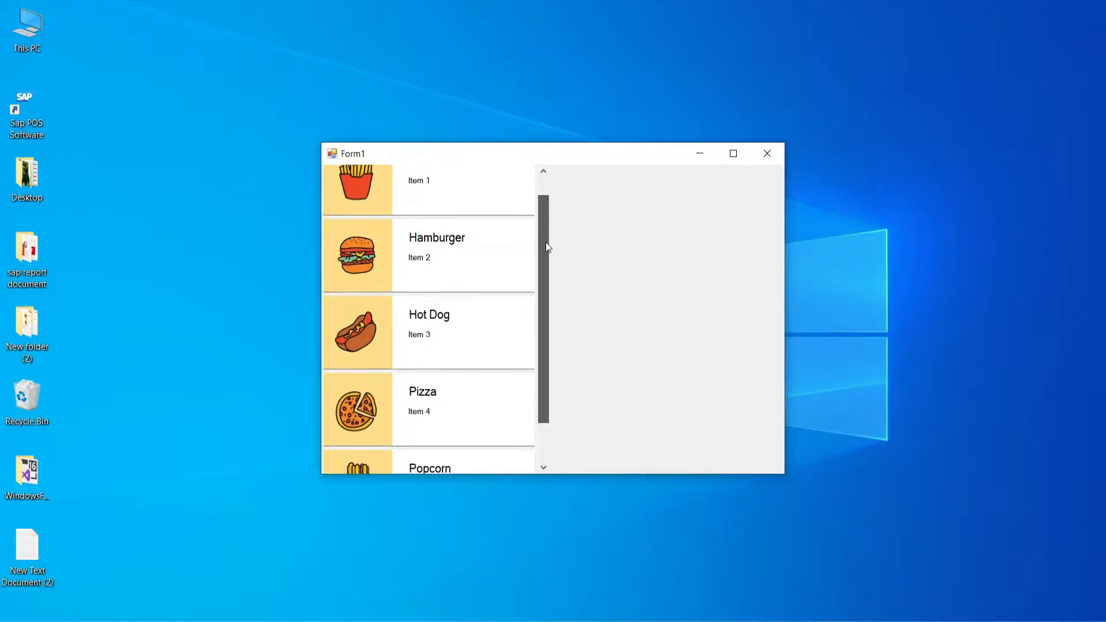
{"action": "scroll", "scroll_direction": "down", "scroll_amount": 3}
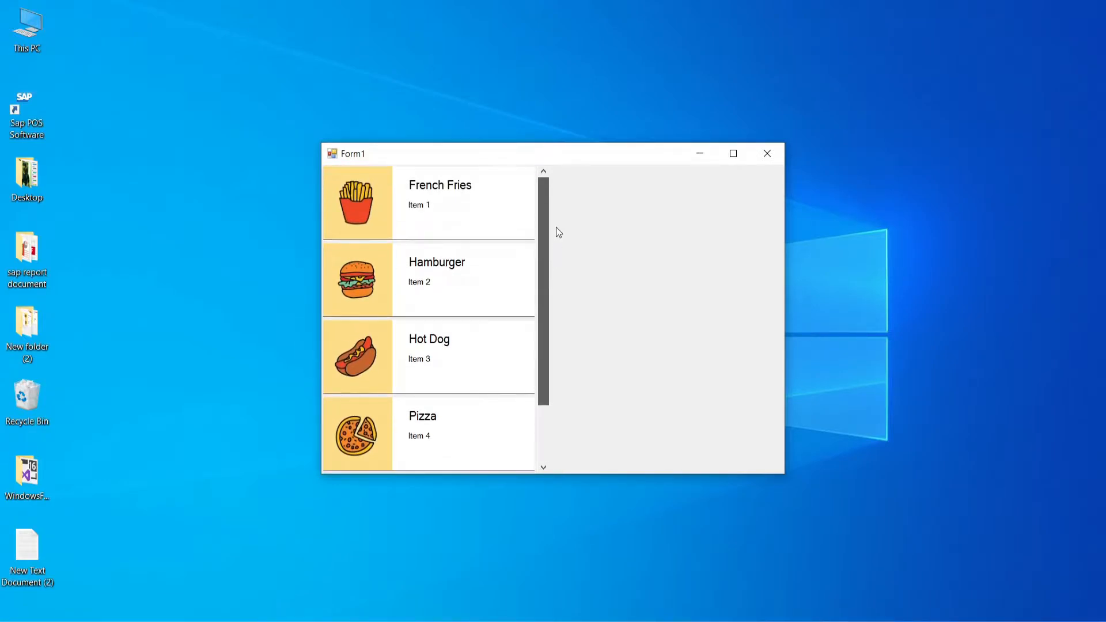
{"action": "left_click", "coordinate": [439, 202]}
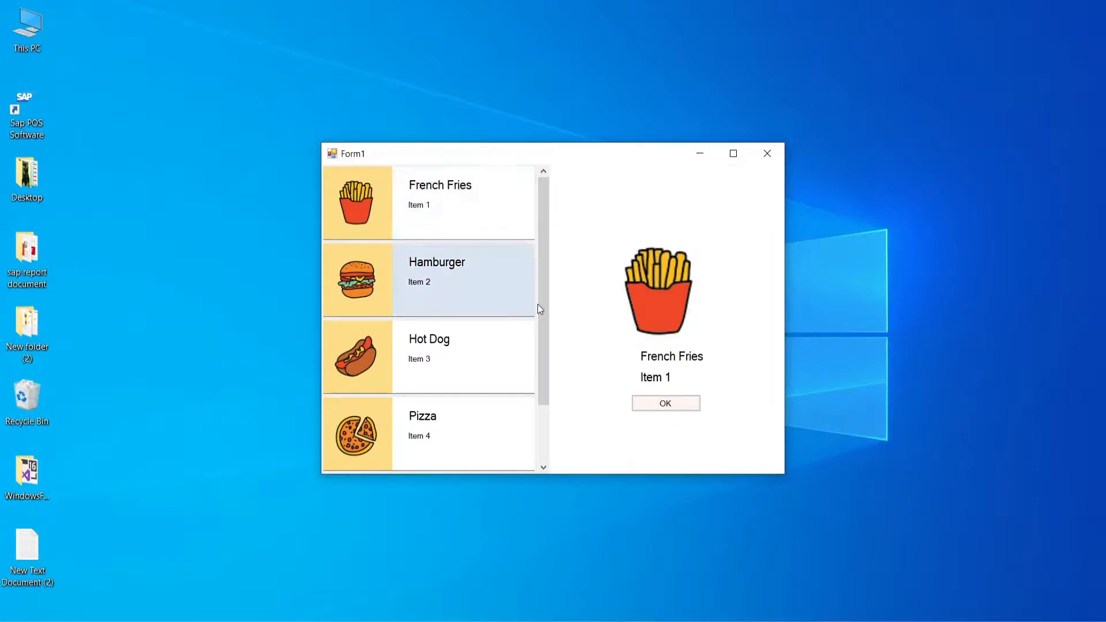
{"action": "mouse_move", "coordinate": [615, 337]}
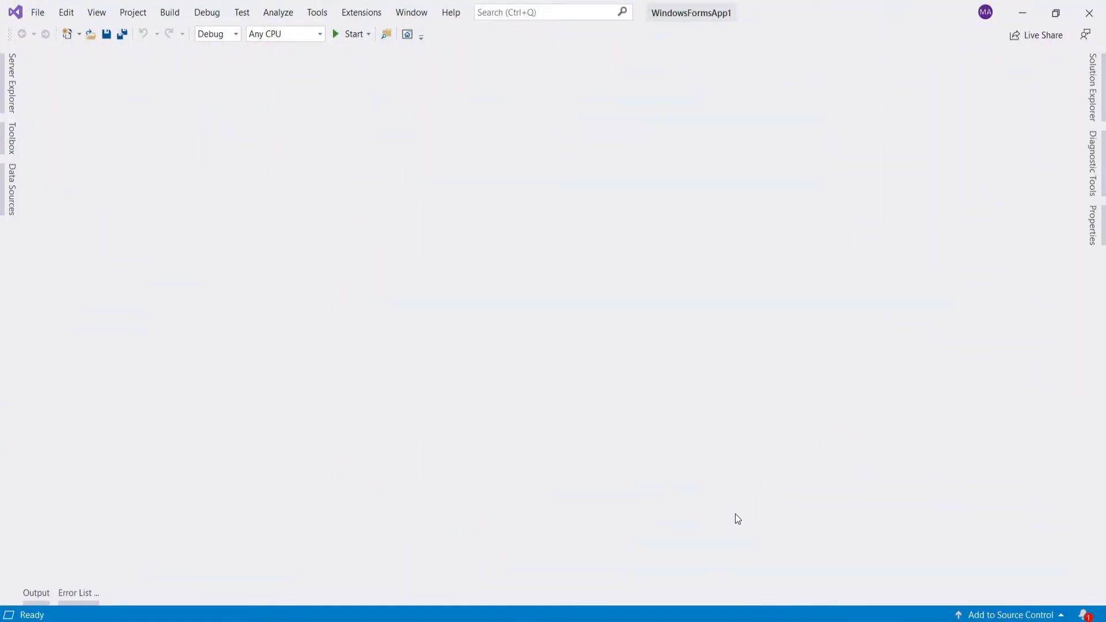
{"action": "mouse_move", "coordinate": [673, 446]}
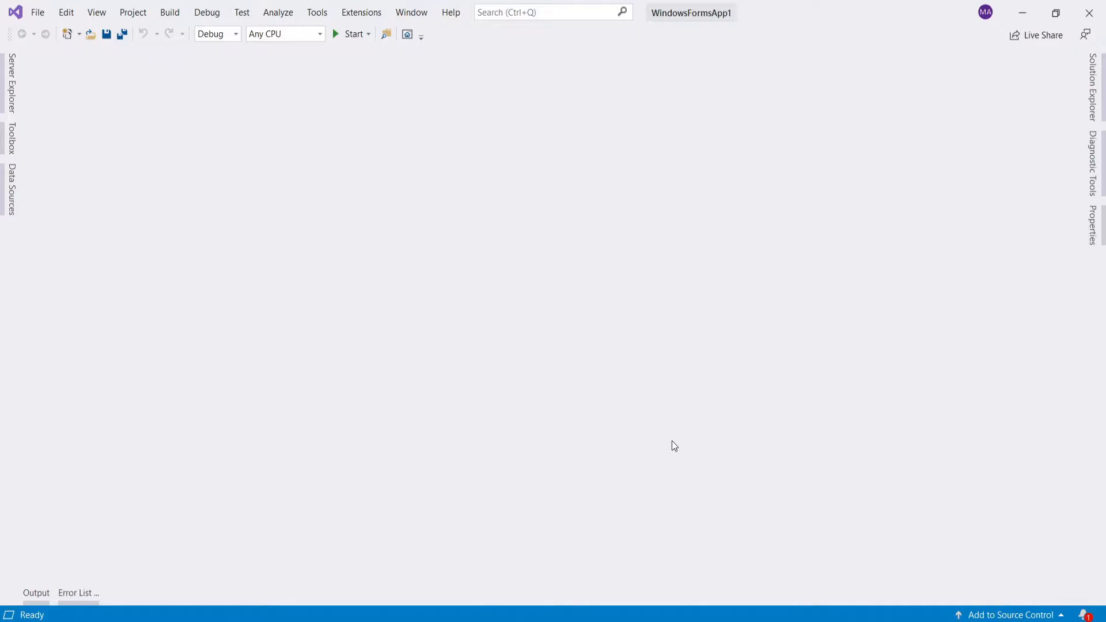
{"action": "mouse_move", "coordinate": [307, 324]}
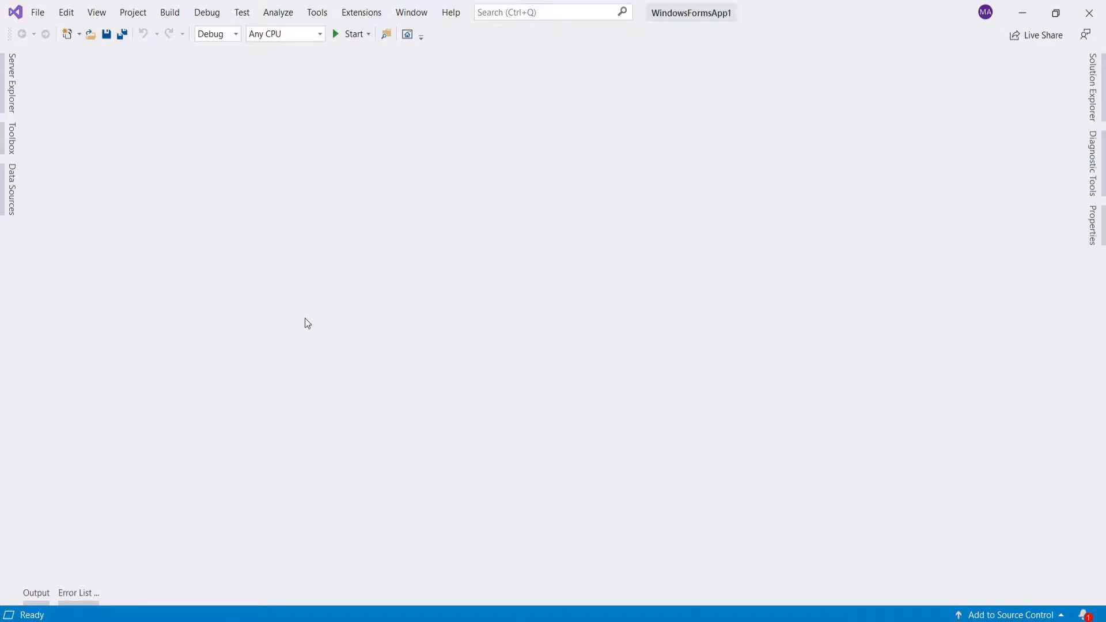
Add a User Control (Windows Forms) to the WindowsFormsApp1 project from Solution Explorer.
{"action": "left_click", "coordinate": [132, 12]}
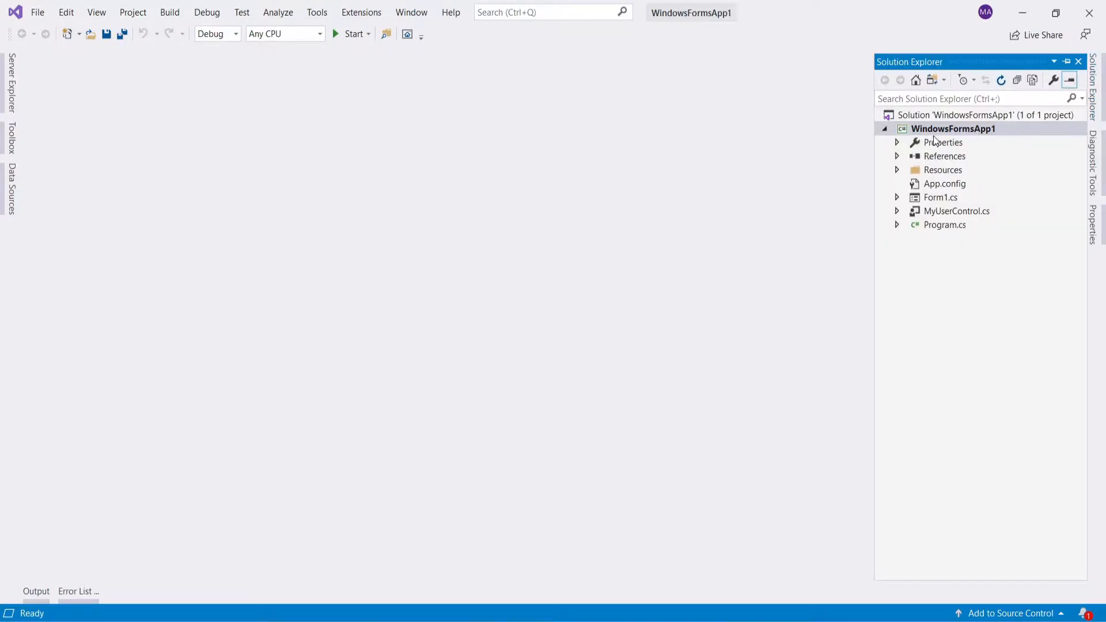
{"action": "right_click", "coordinate": [952, 129]}
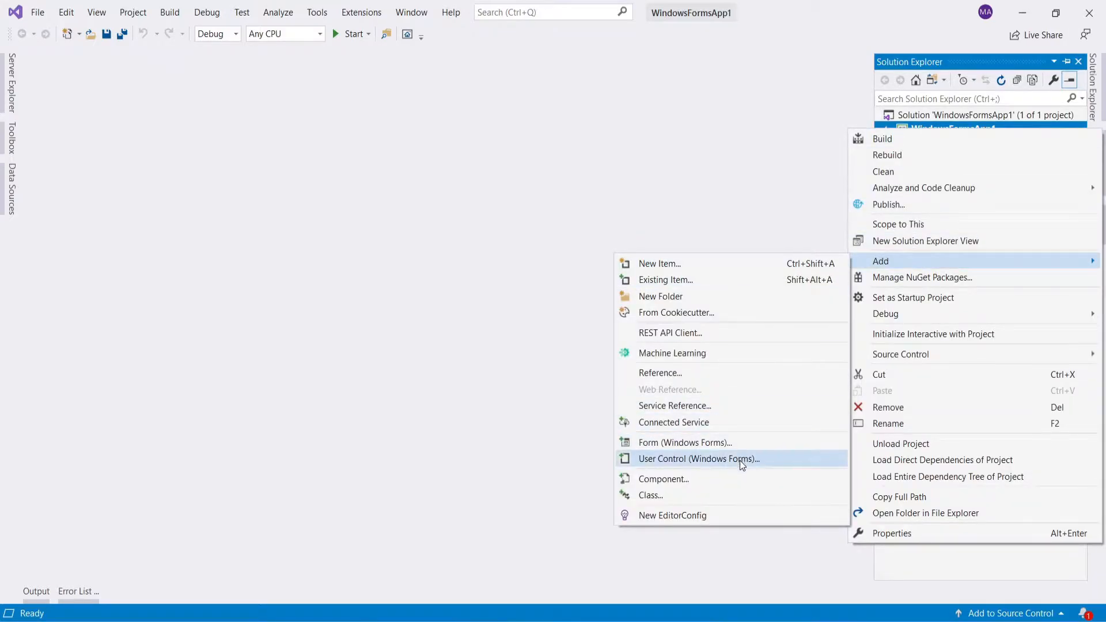
{"action": "left_click", "coordinate": [698, 459]}
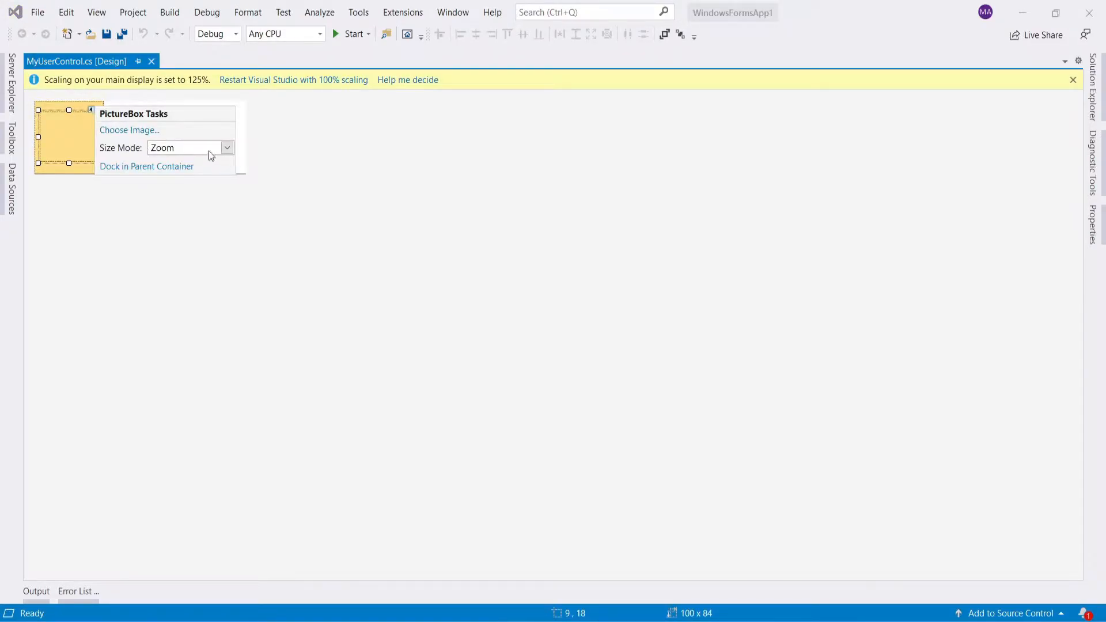
Inspect the PictureBox's properties and the dim gray divider docked at the bottom.
{"action": "right_click", "coordinate": [68, 136]}
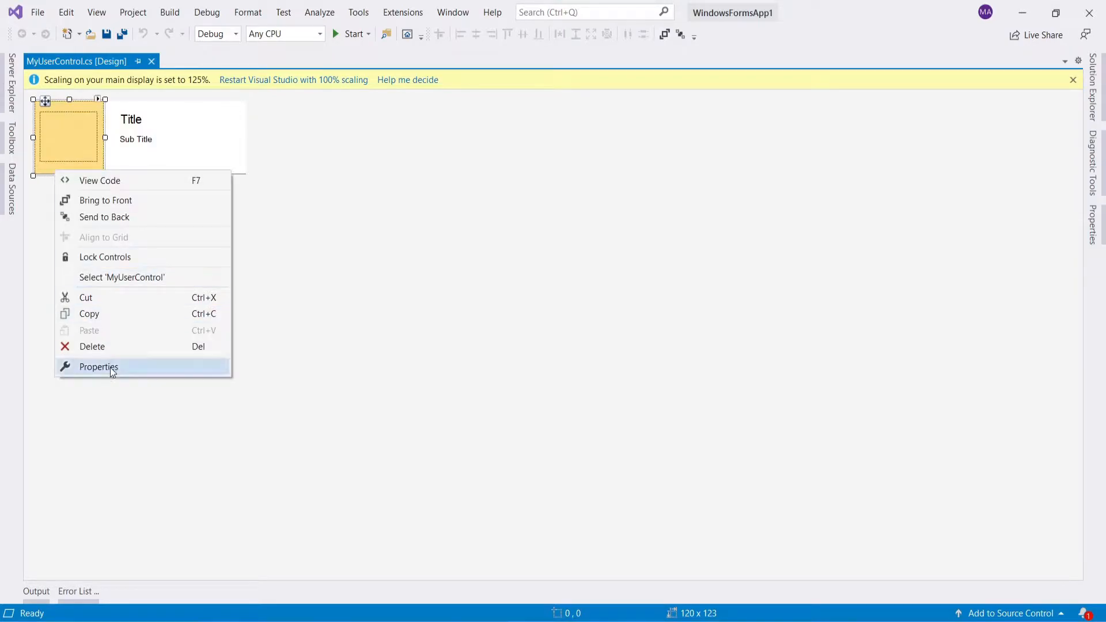
{"action": "left_click", "coordinate": [98, 366]}
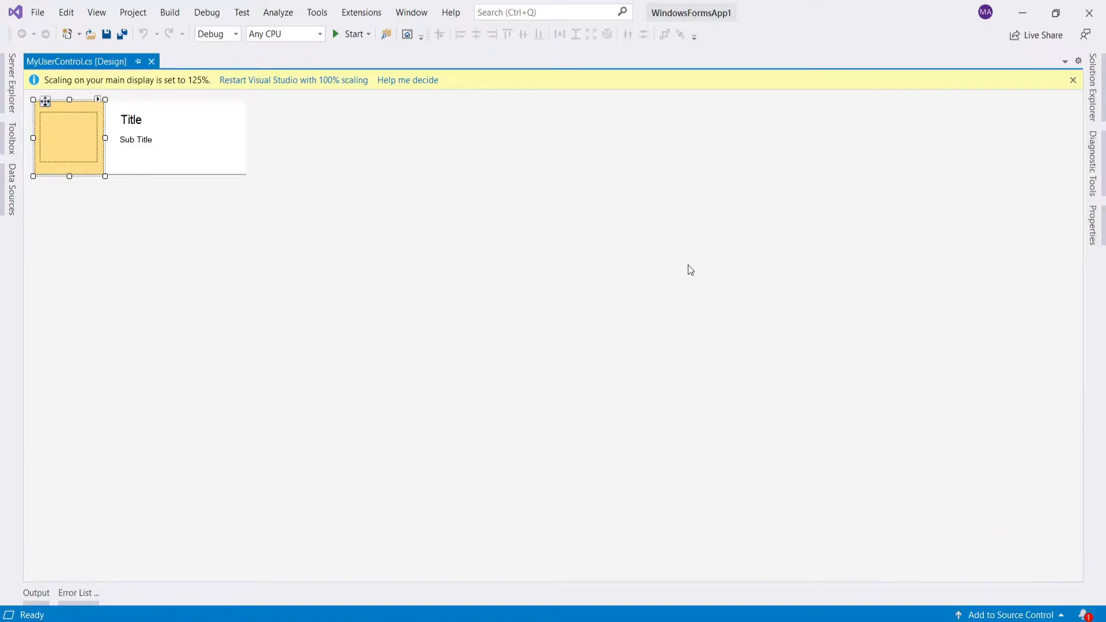
{"action": "left_click", "coordinate": [131, 119]}
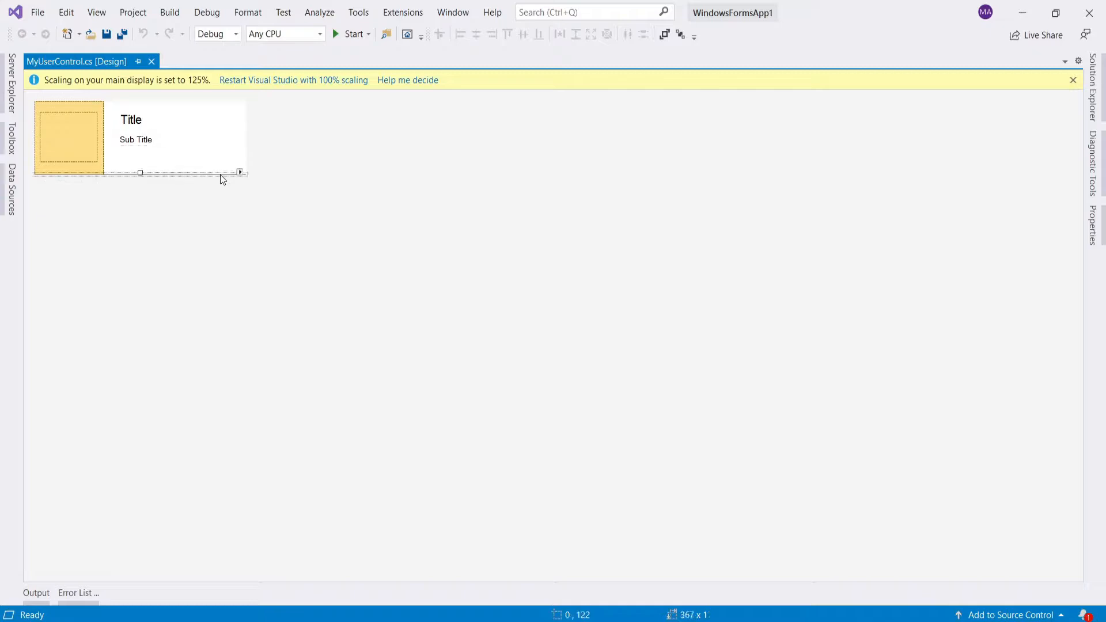
{"action": "mouse_move", "coordinate": [161, 173]}
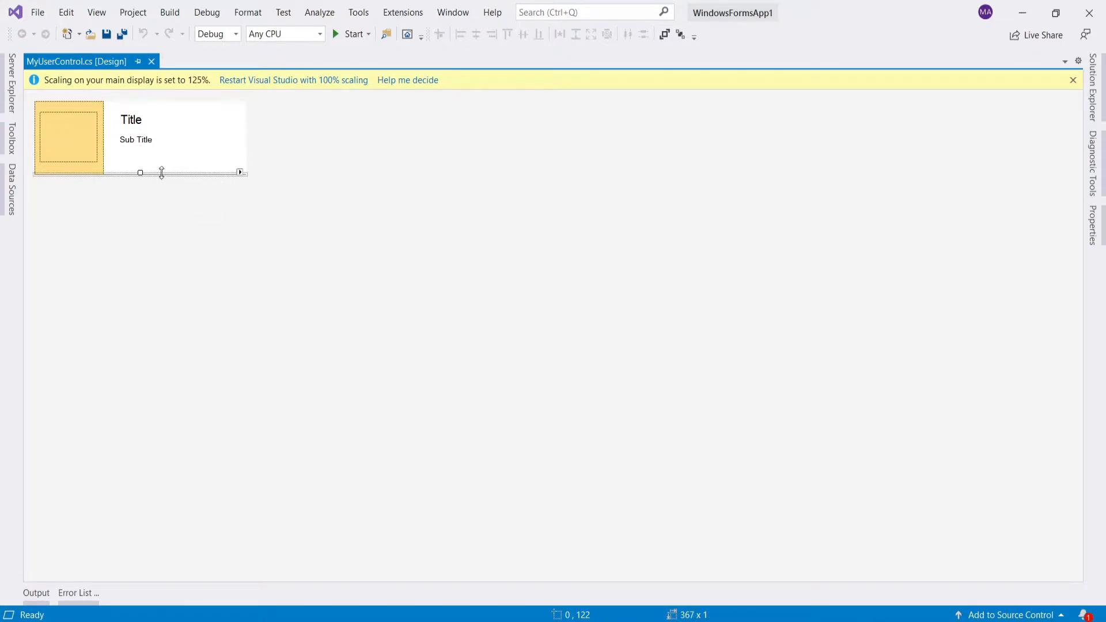
{"action": "mouse_move", "coordinate": [167, 180]}
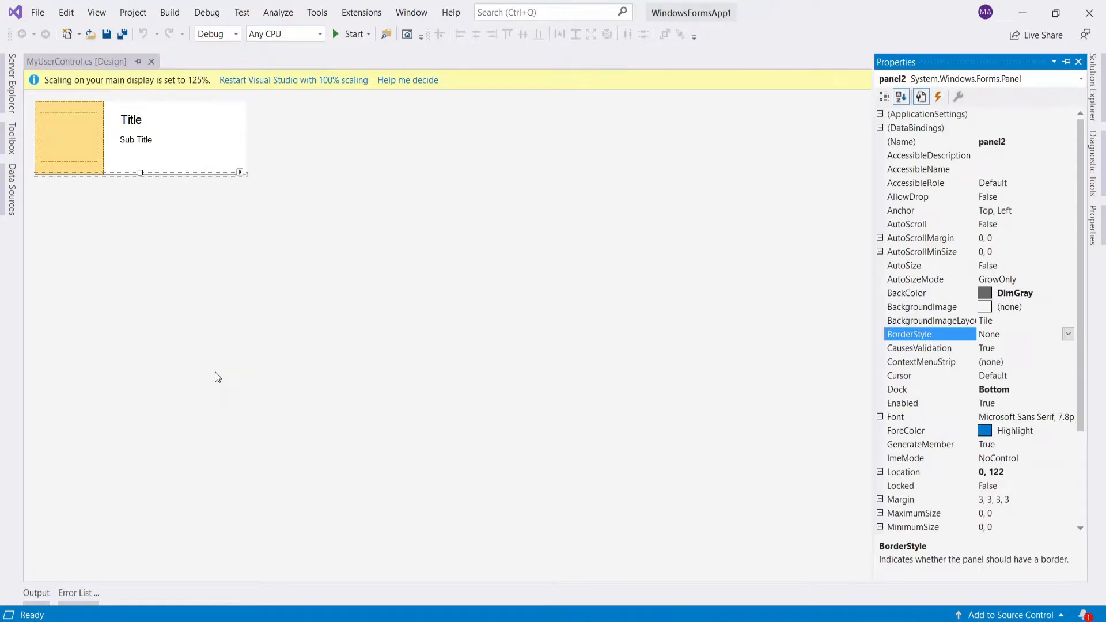
{"action": "mouse_move", "coordinate": [445, 266]}
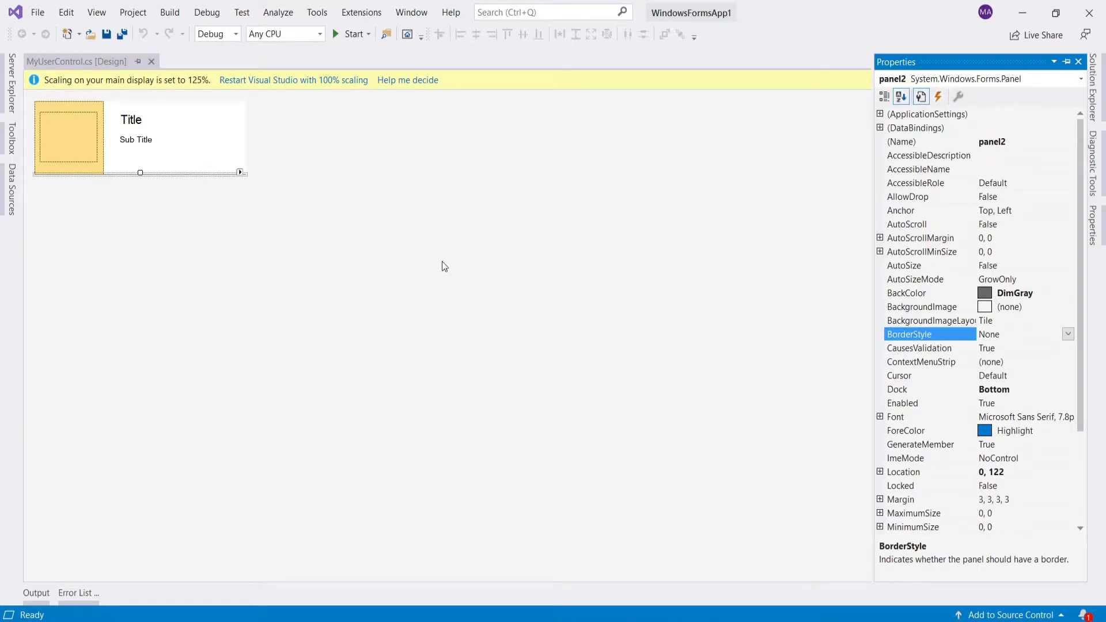
{"action": "right_click", "coordinate": [211, 130]}
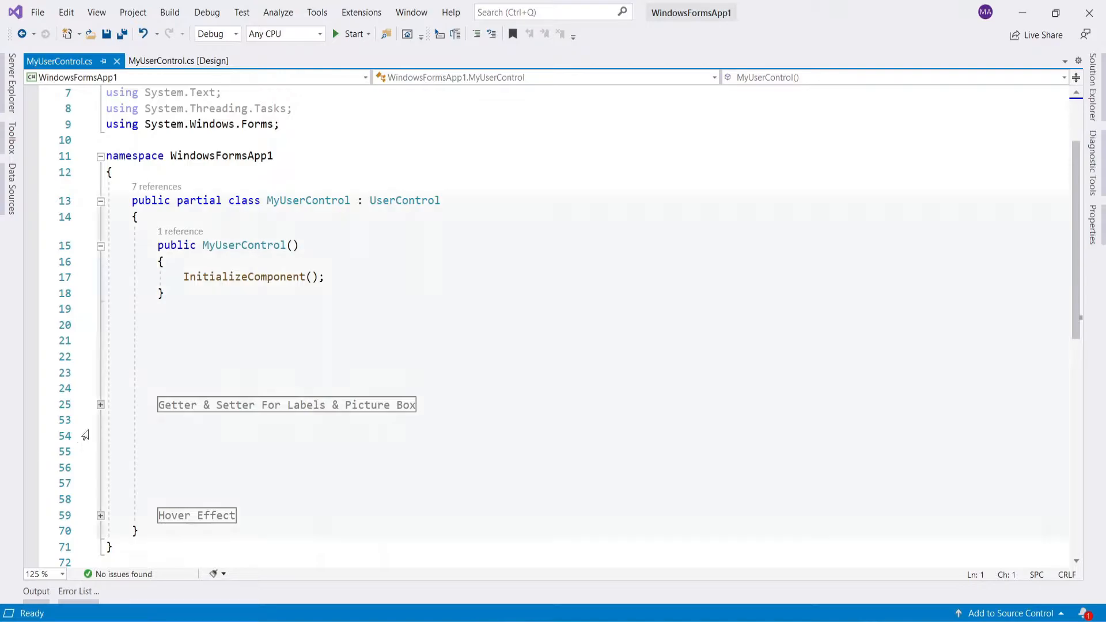
Open MyUserControl.cs via View Code and expand the Hover Effect region.
{"action": "left_click", "coordinate": [100, 404]}
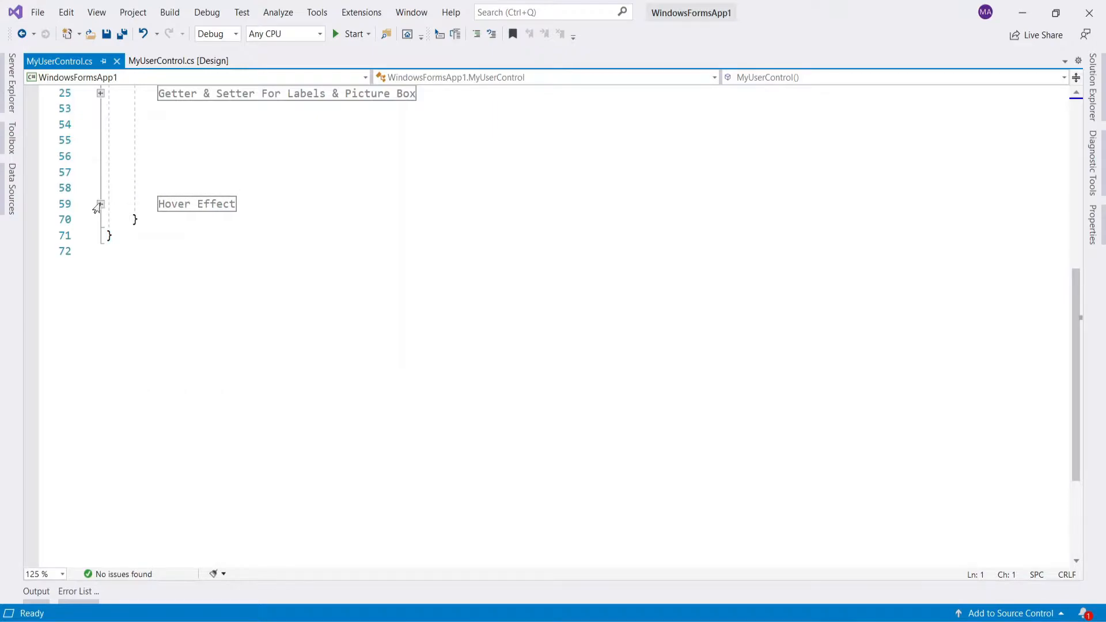
{"action": "left_click", "coordinate": [100, 204]}
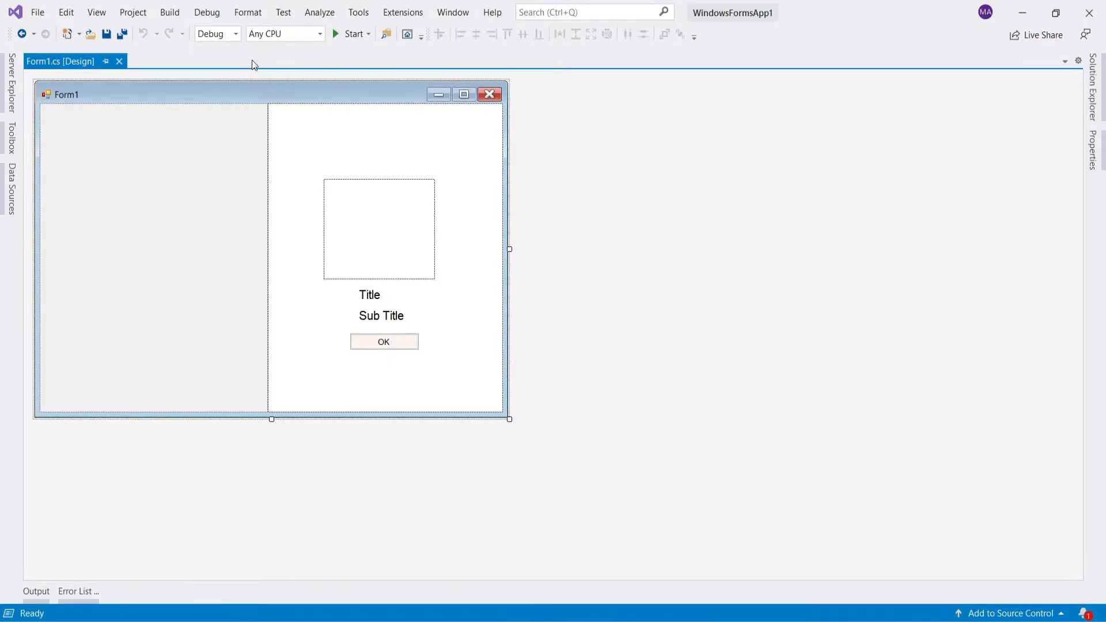
Search the Toolbox for FlowLayoutPanel in Form1's designer, then view Form1's code.
{"action": "left_click", "coordinate": [9, 141]}
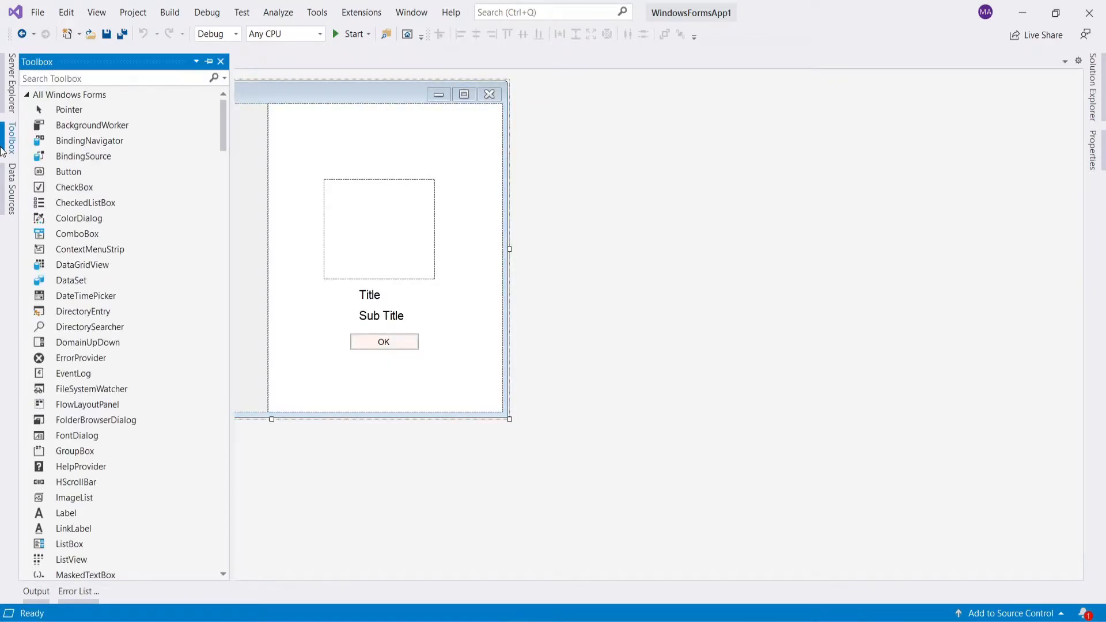
{"action": "type", "text": "flow"}
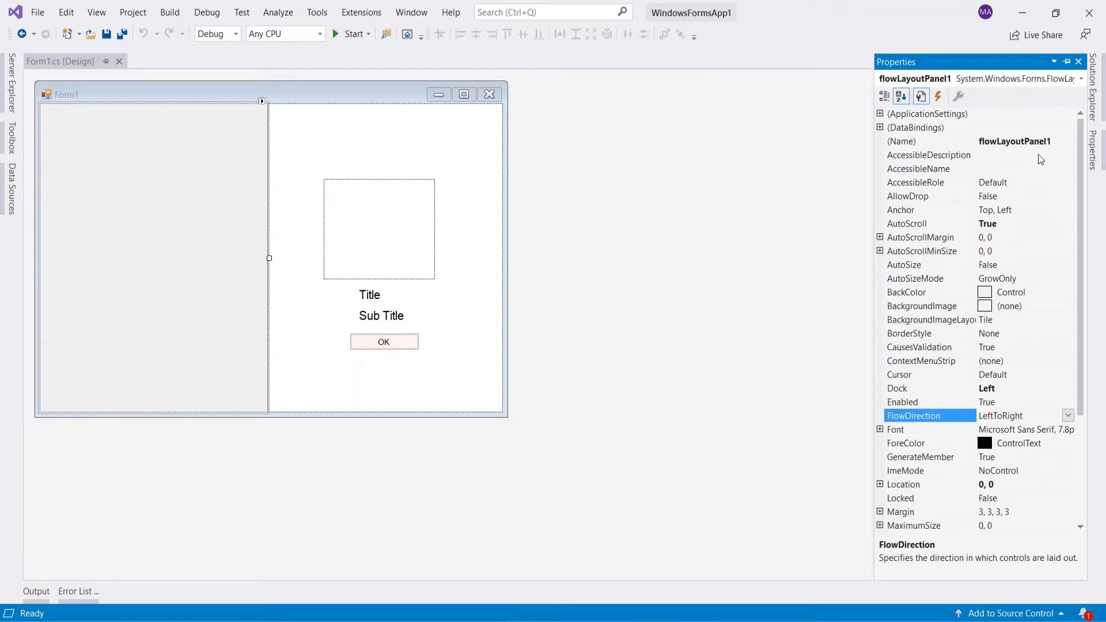
{"action": "mouse_move", "coordinate": [239, 154]}
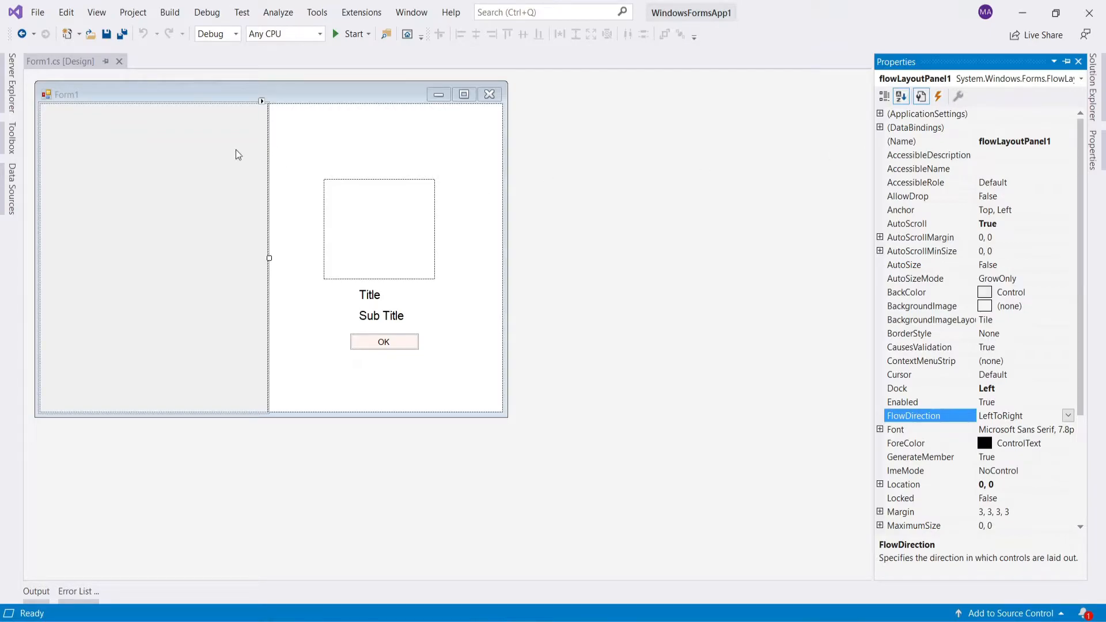
{"action": "right_click", "coordinate": [238, 153]}
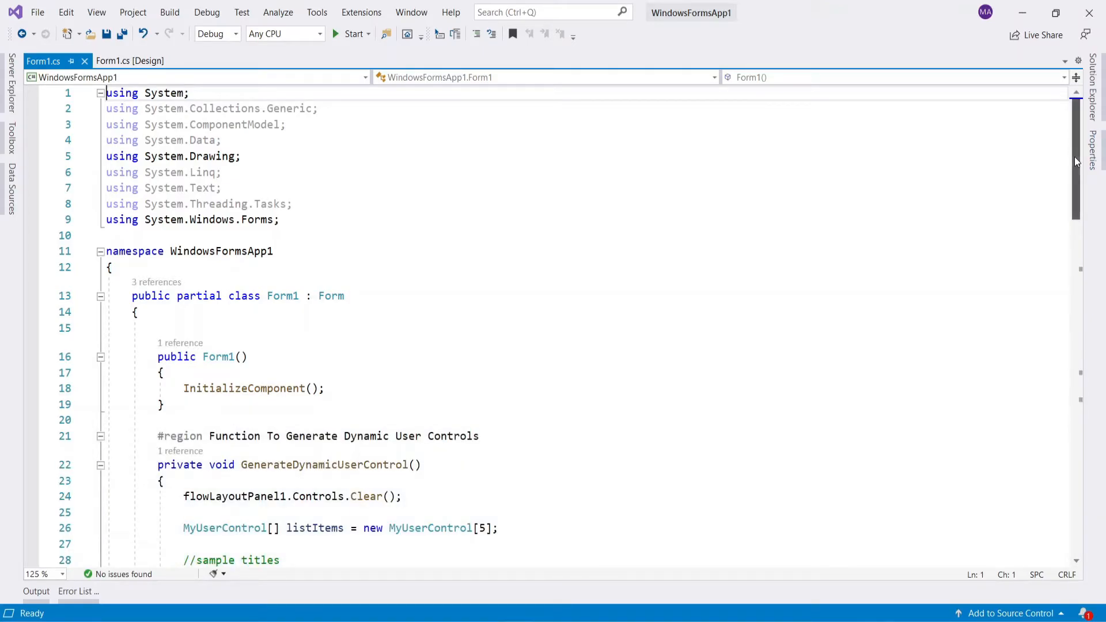
{"action": "double_click", "coordinate": [301, 353]}
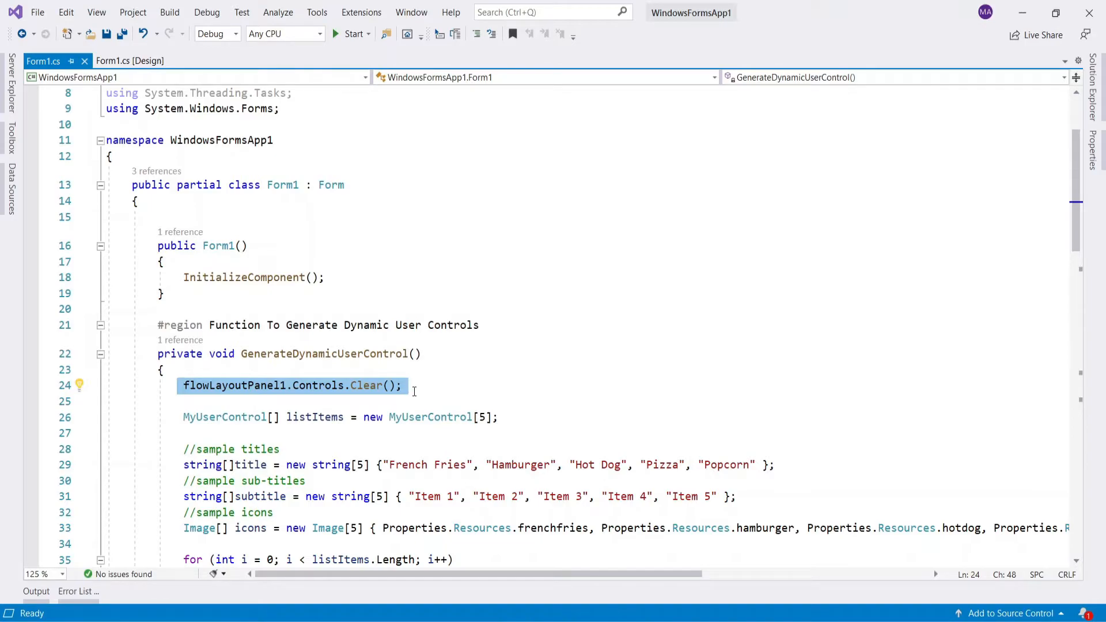
{"action": "left_click", "coordinate": [412, 386]}
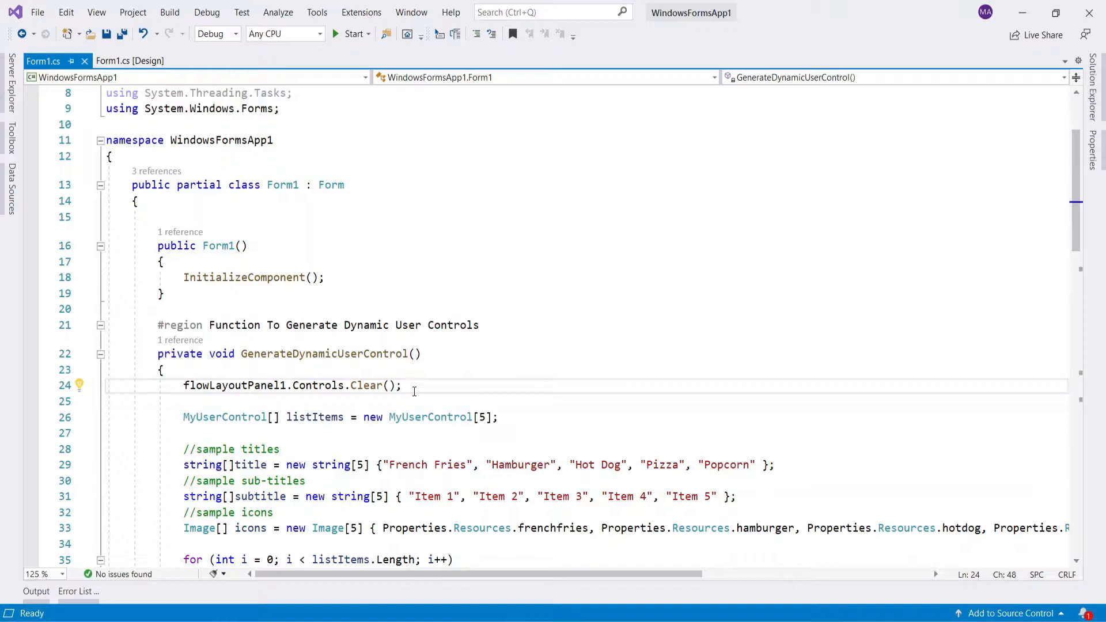
{"action": "mouse_move", "coordinate": [398, 417]}
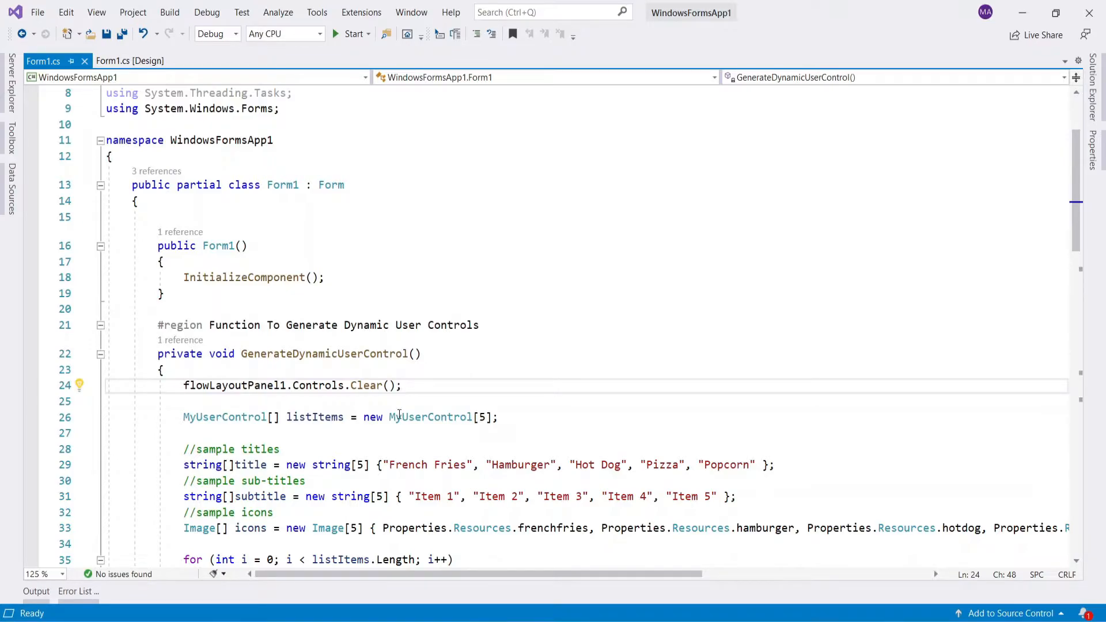
{"action": "left_click", "coordinate": [184, 417]}
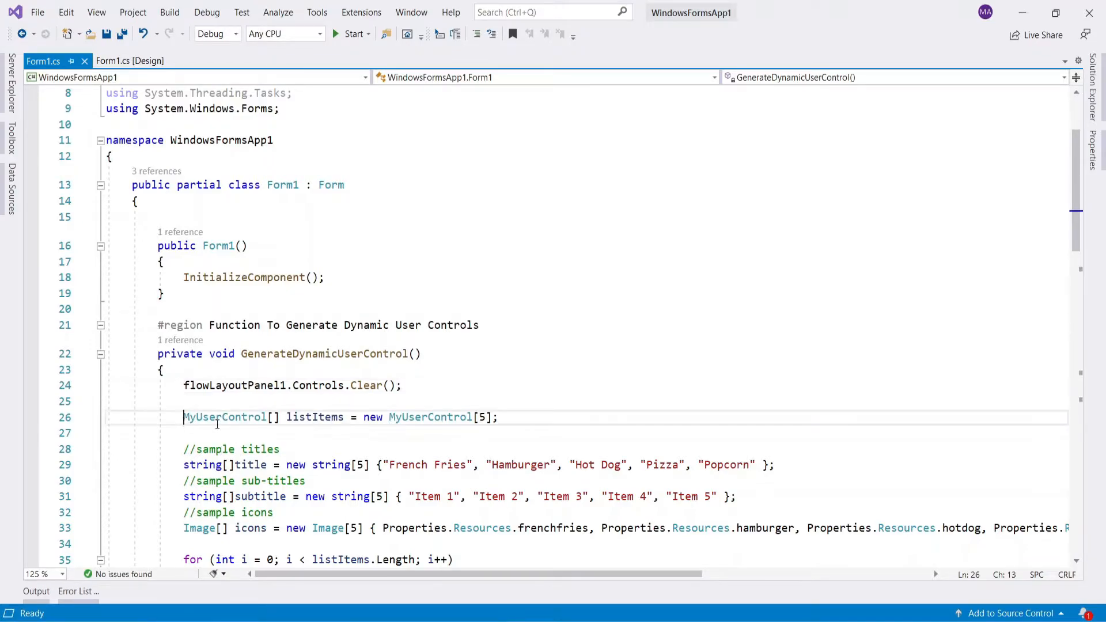
{"action": "left_click", "coordinate": [506, 417]}
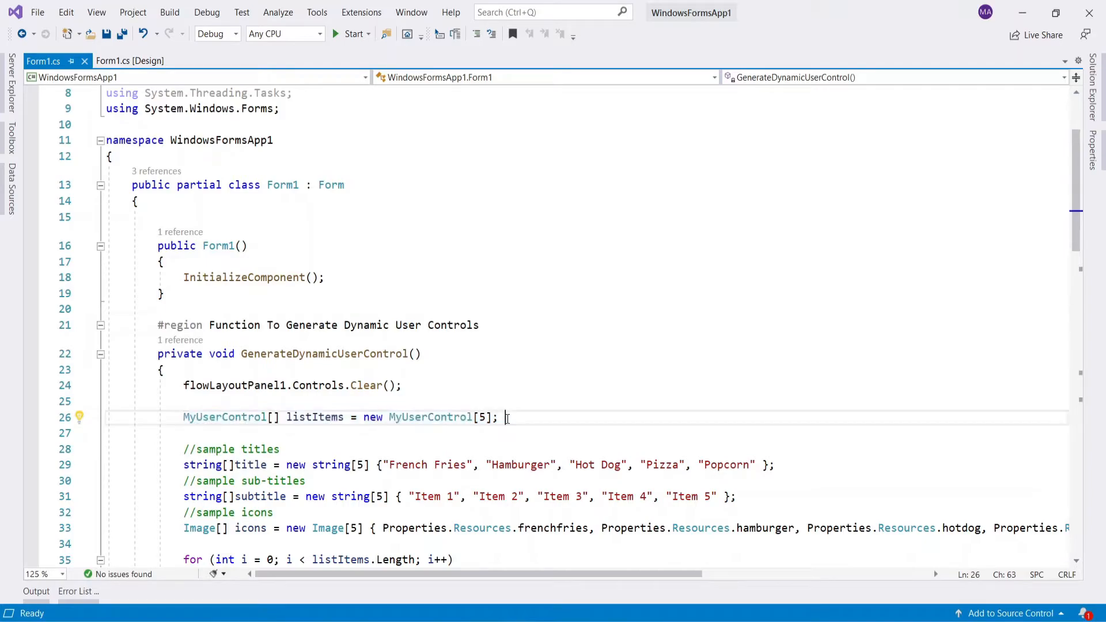
{"action": "double_click", "coordinate": [429, 417]}
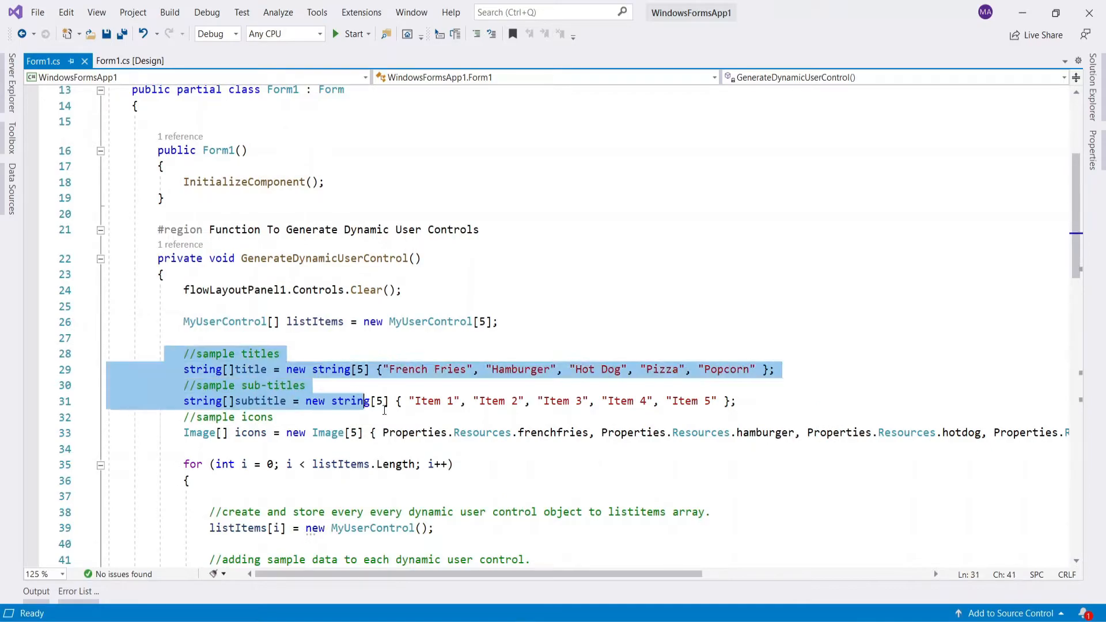
{"action": "left_click", "coordinate": [530, 449]}
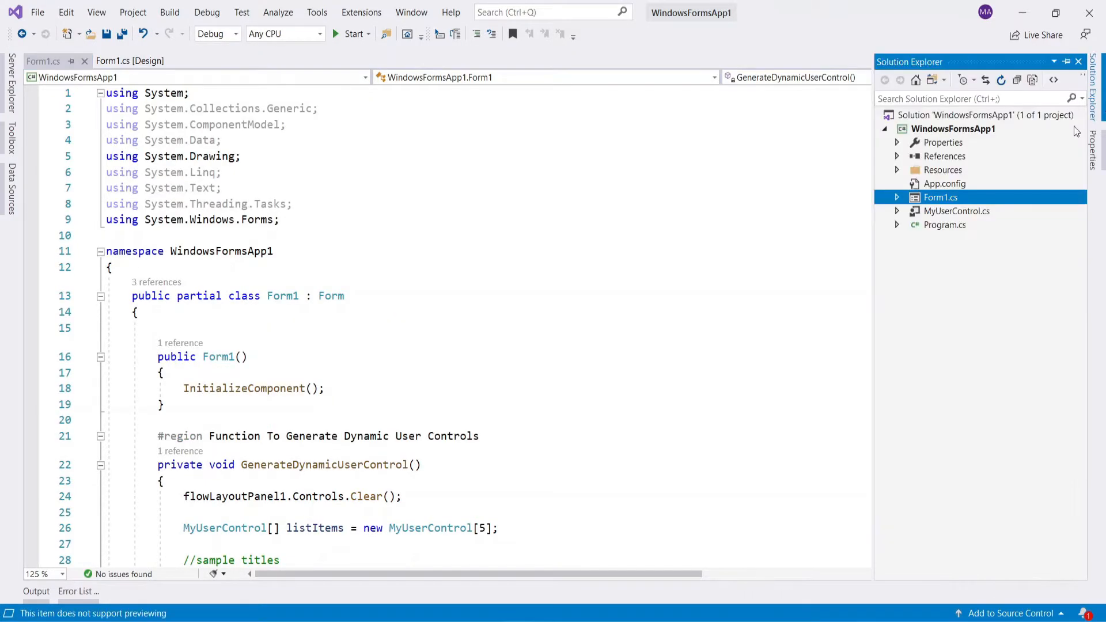
{"action": "left_click", "coordinate": [896, 170]}
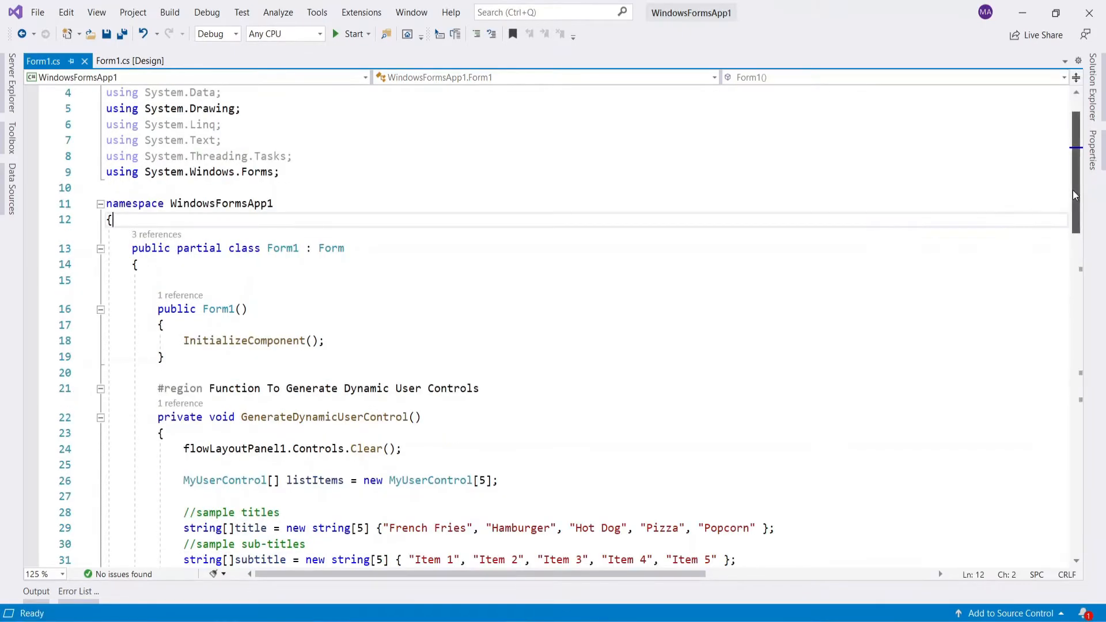
{"action": "scroll", "scroll_direction": "down", "scroll_amount": 3}
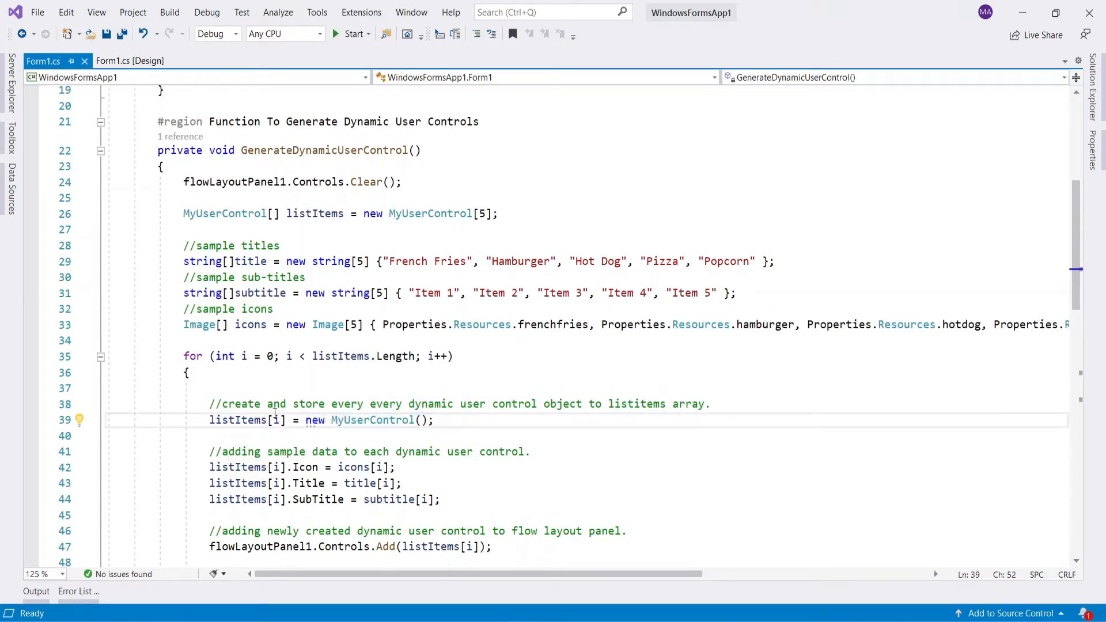
{"action": "double_click", "coordinate": [240, 419]}
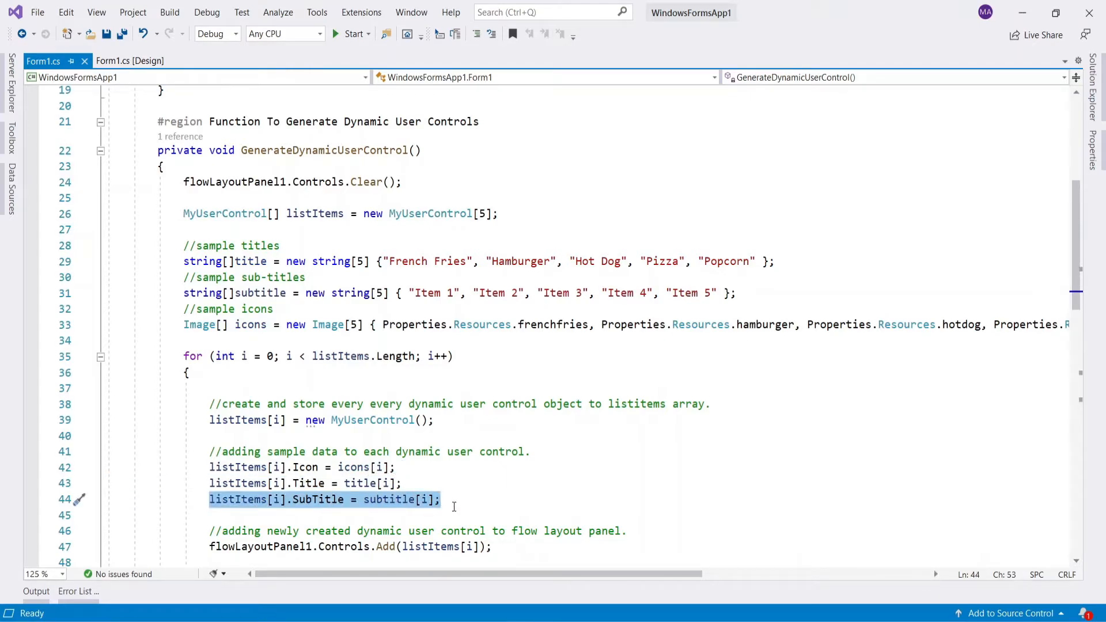
{"action": "scroll", "scroll_direction": "down", "scroll_amount": 3}
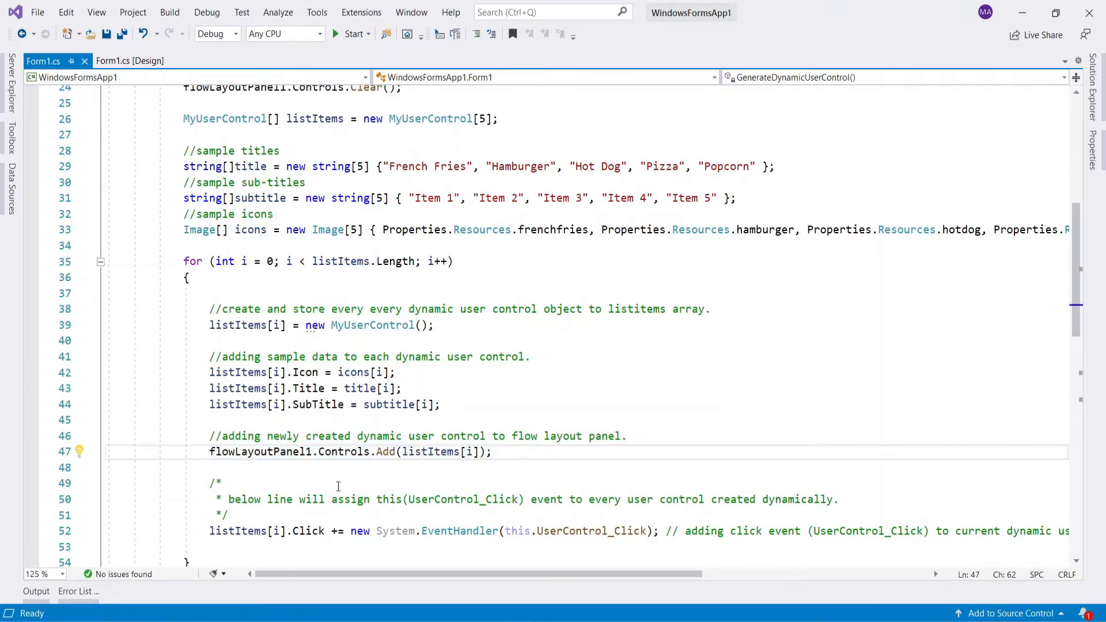
{"action": "double_click", "coordinate": [246, 531]}
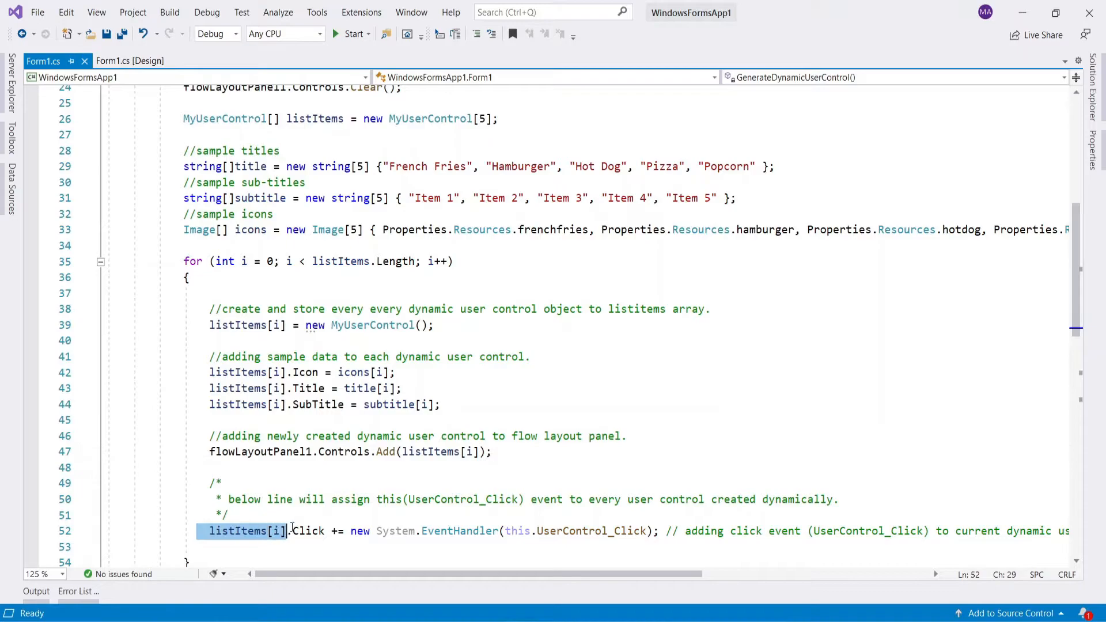
{"action": "mouse_move", "coordinate": [308, 532]}
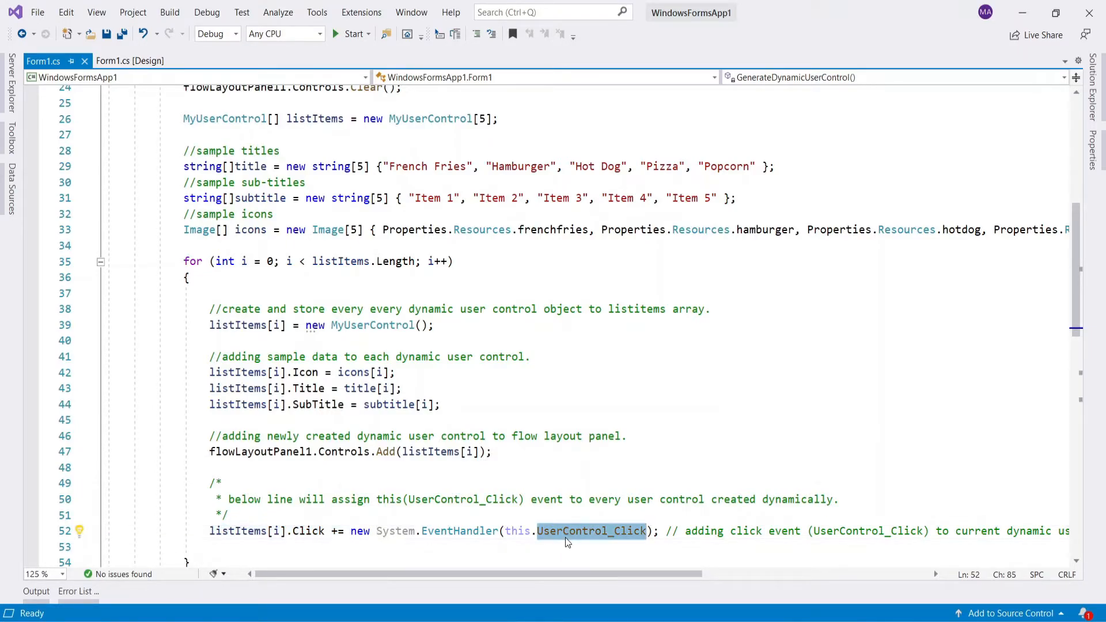
{"action": "scroll", "scroll_direction": "down", "scroll_amount": 3}
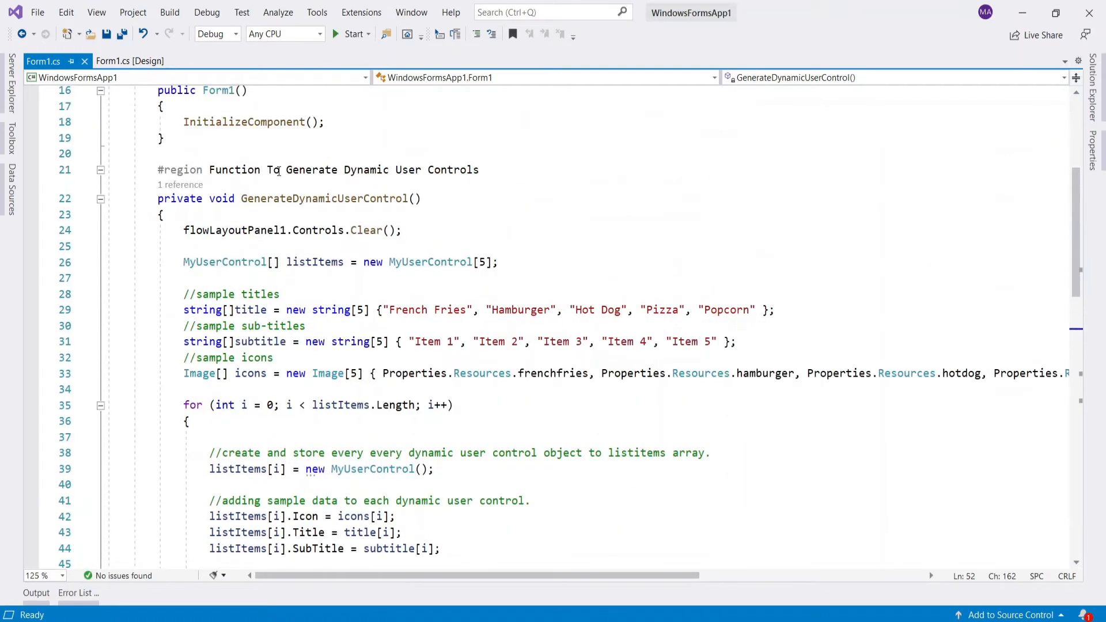
Collapse the dynamic user control function region and return to Form1's code through the designer.
{"action": "double_click", "coordinate": [330, 198]}
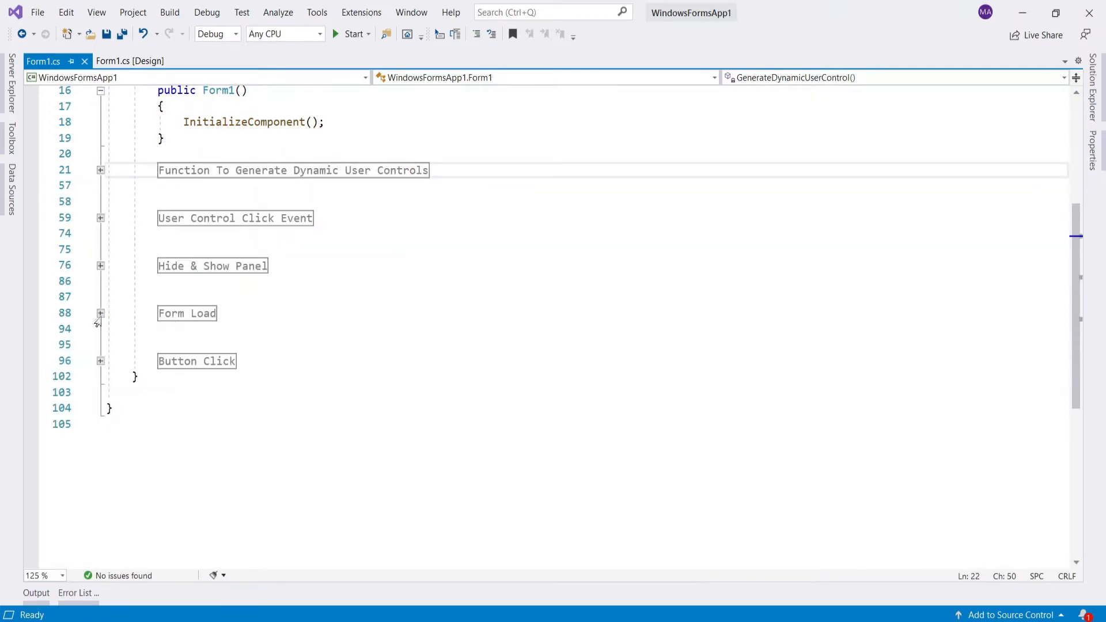
{"action": "left_click", "coordinate": [100, 314]}
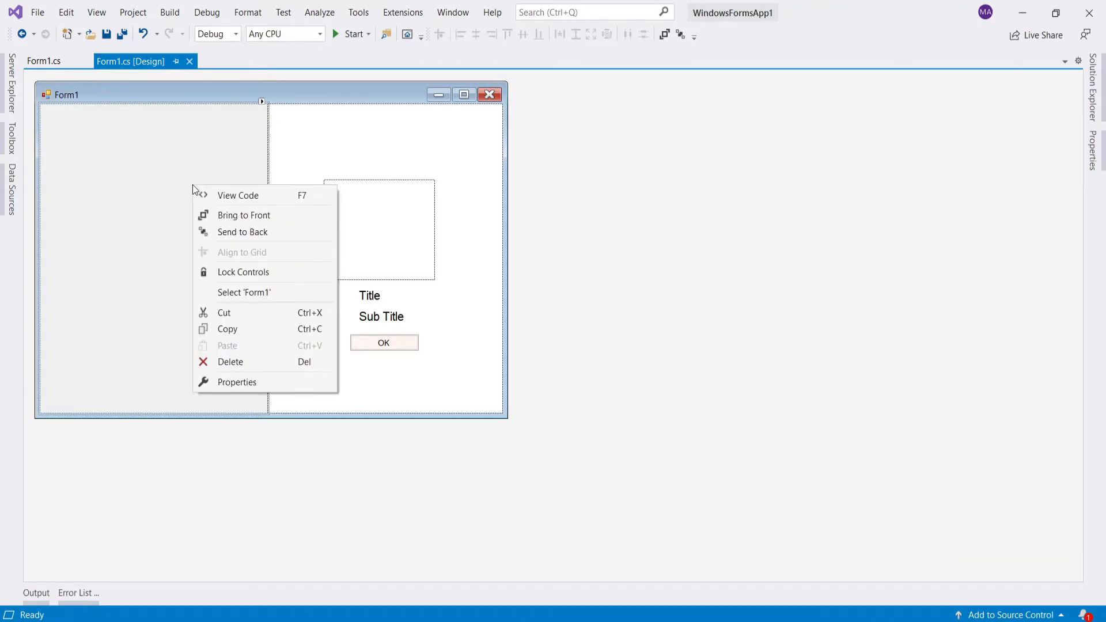
{"action": "mouse_move", "coordinate": [238, 195]}
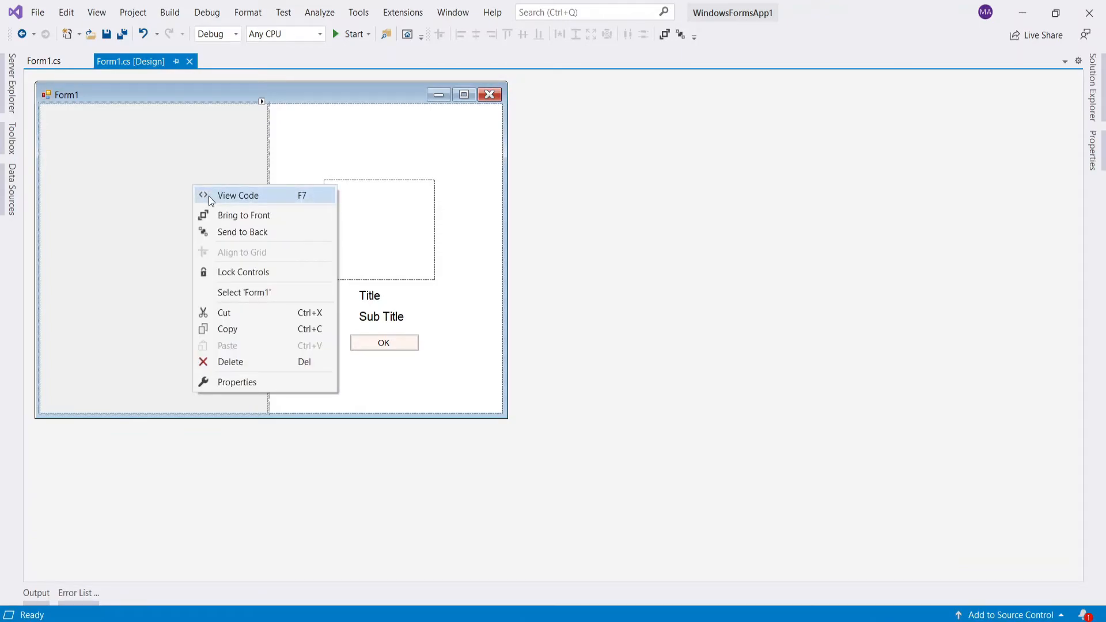
{"action": "left_click", "coordinate": [238, 195]}
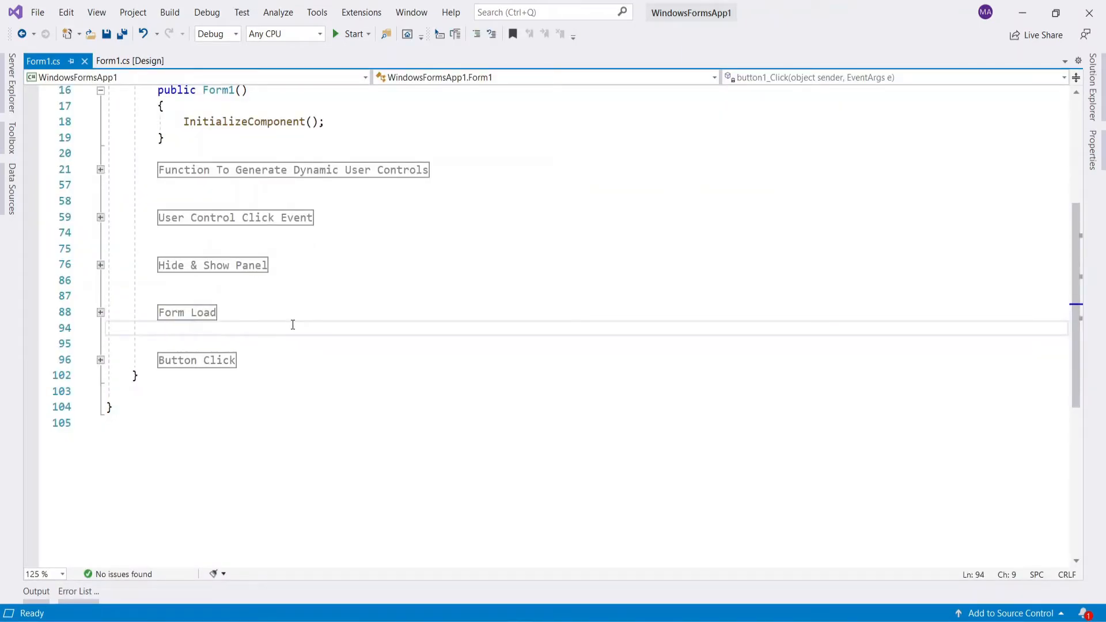
Expand the User Control Click Event region and highlight the MyUserControl type in the handler.
{"action": "left_click", "coordinate": [101, 216]}
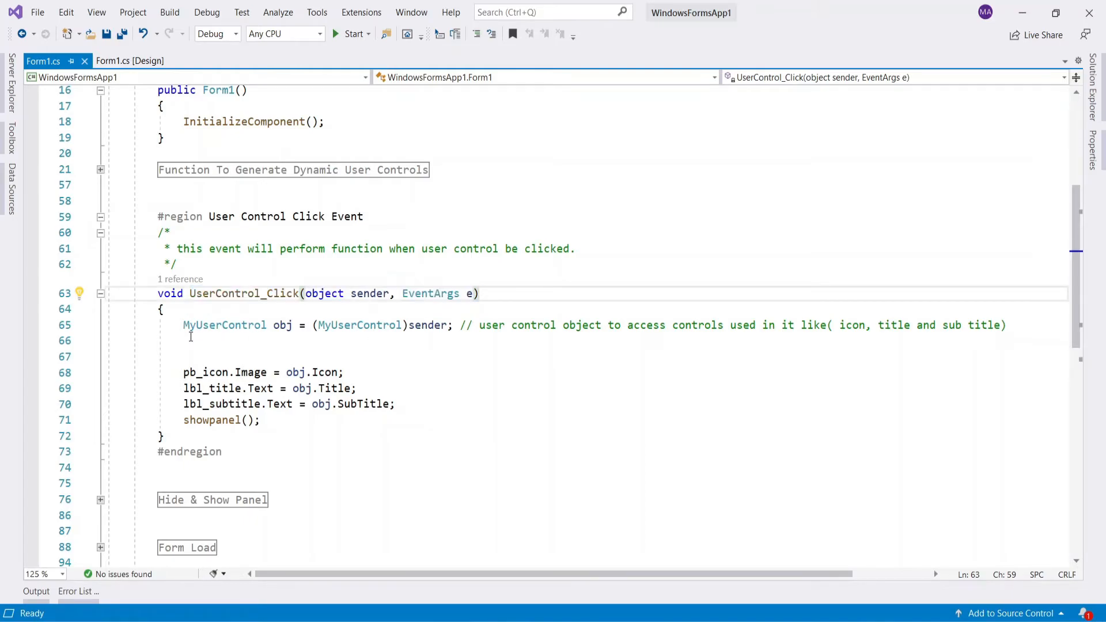
{"action": "double_click", "coordinate": [224, 325]}
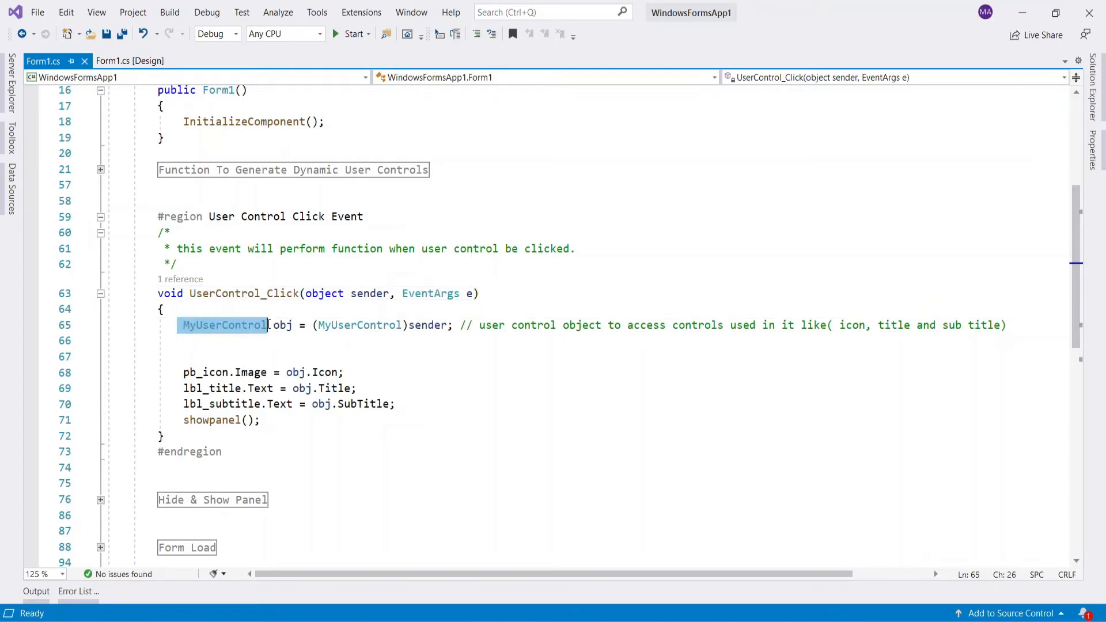
{"action": "left_click_drag", "start_coordinate": [267, 325], "coordinate": [556, 325]}
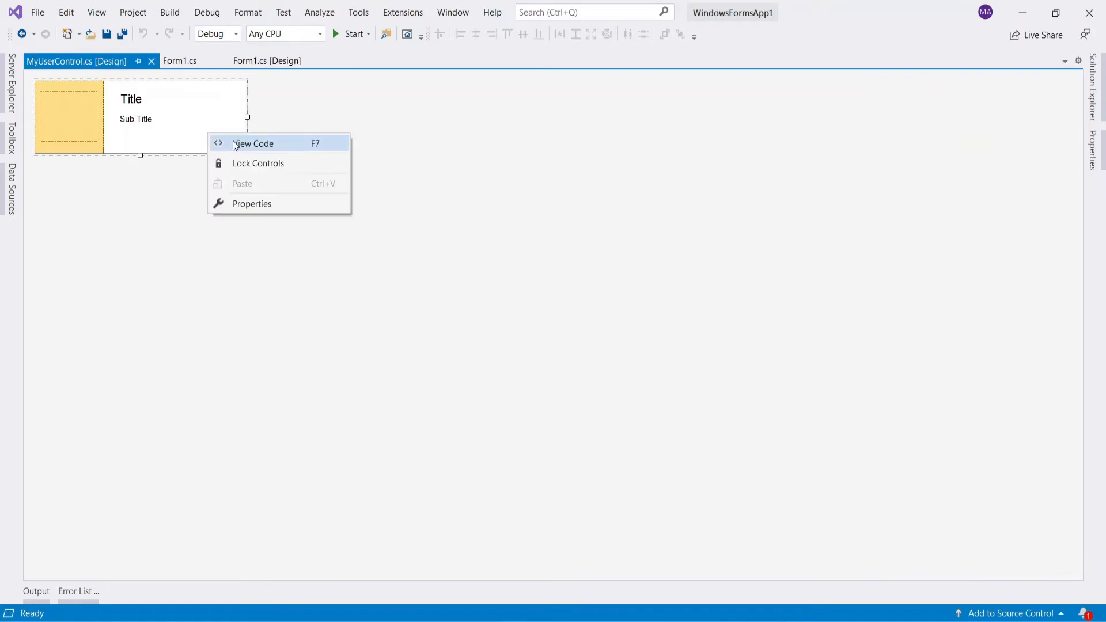
Open MyUserControl's code, then inspect pb_icon's properties in Form1's designer.
{"action": "left_click", "coordinate": [252, 144]}
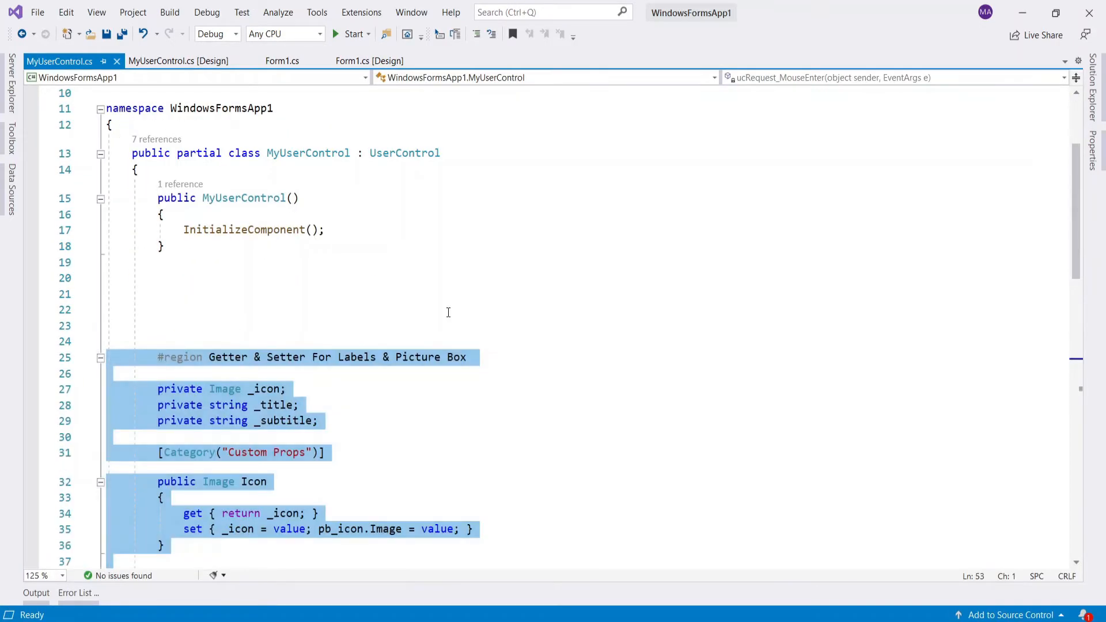
{"action": "scroll", "scroll_direction": "down", "scroll_amount": 3}
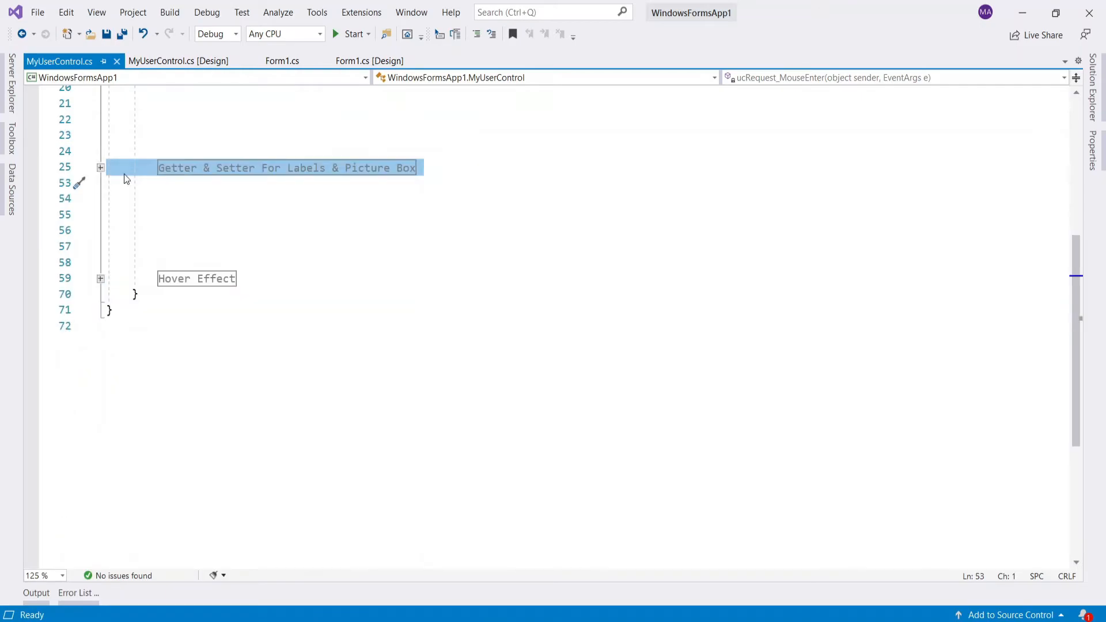
{"action": "left_click", "coordinate": [369, 61]}
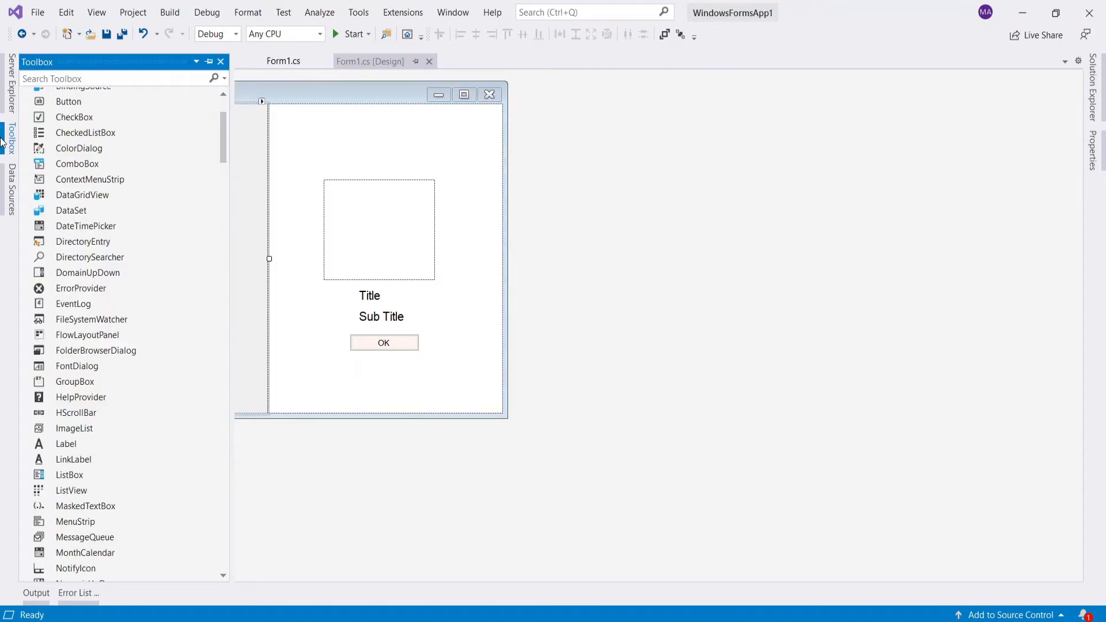
{"action": "type", "text": "pane"}
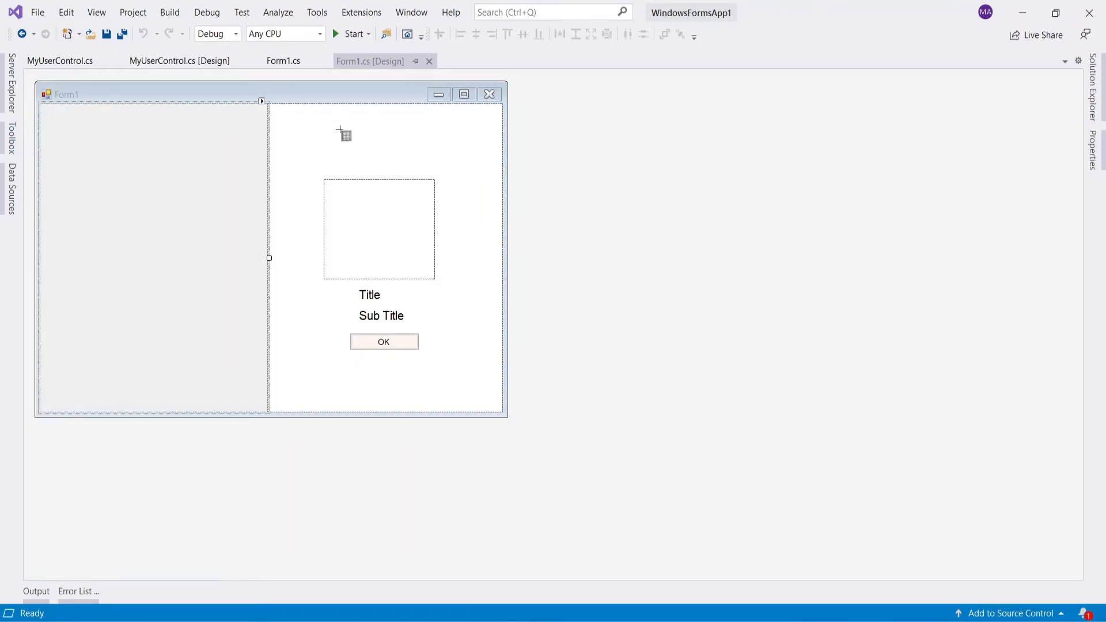
{"action": "right_click", "coordinate": [343, 134]}
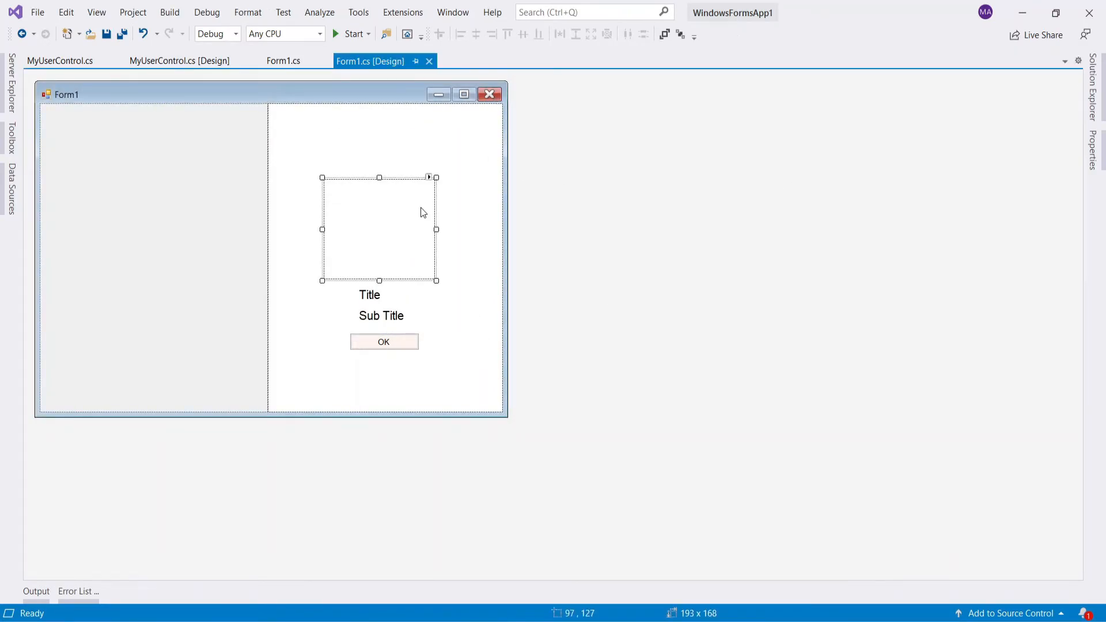
{"action": "left_click", "coordinate": [1093, 148]}
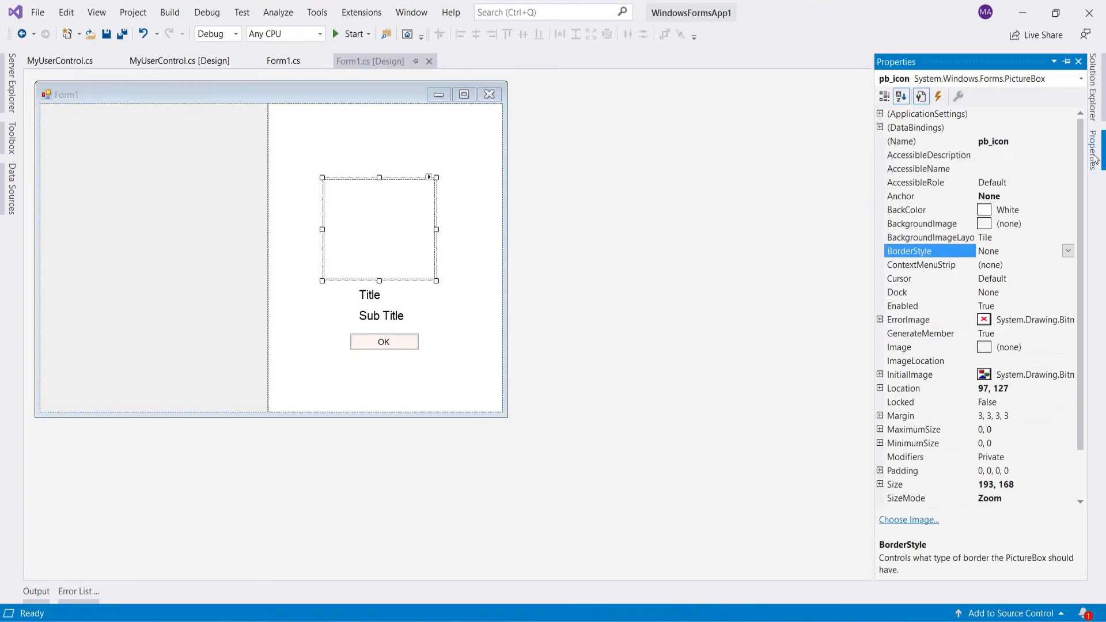
{"action": "mouse_move", "coordinate": [371, 262]}
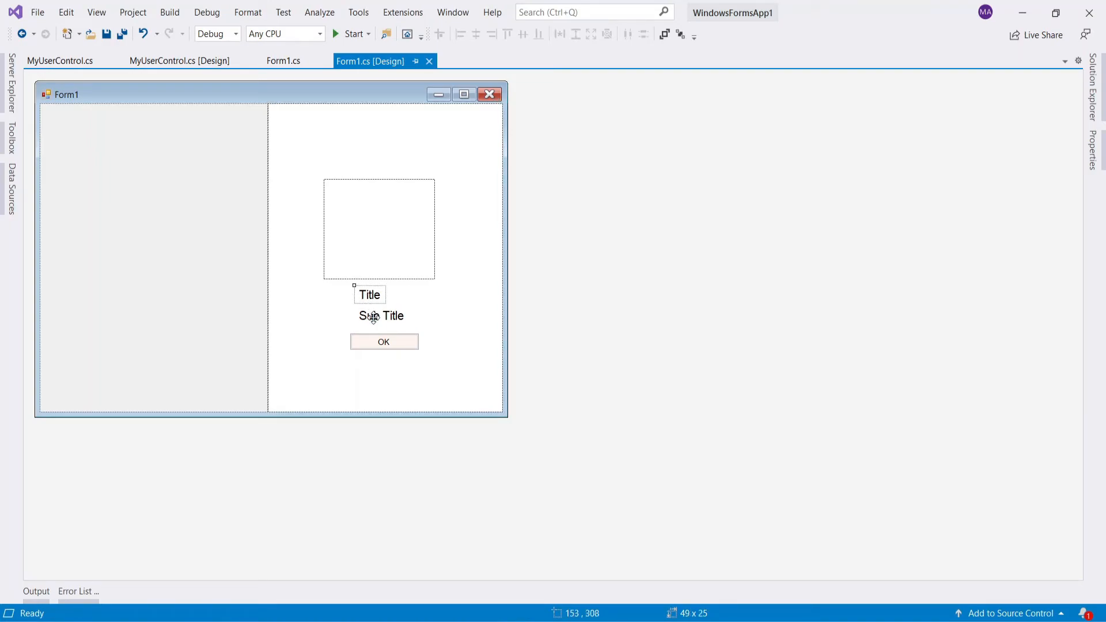
Select the Title label and the side detail panel on Form1.
{"action": "left_click", "coordinate": [383, 342]}
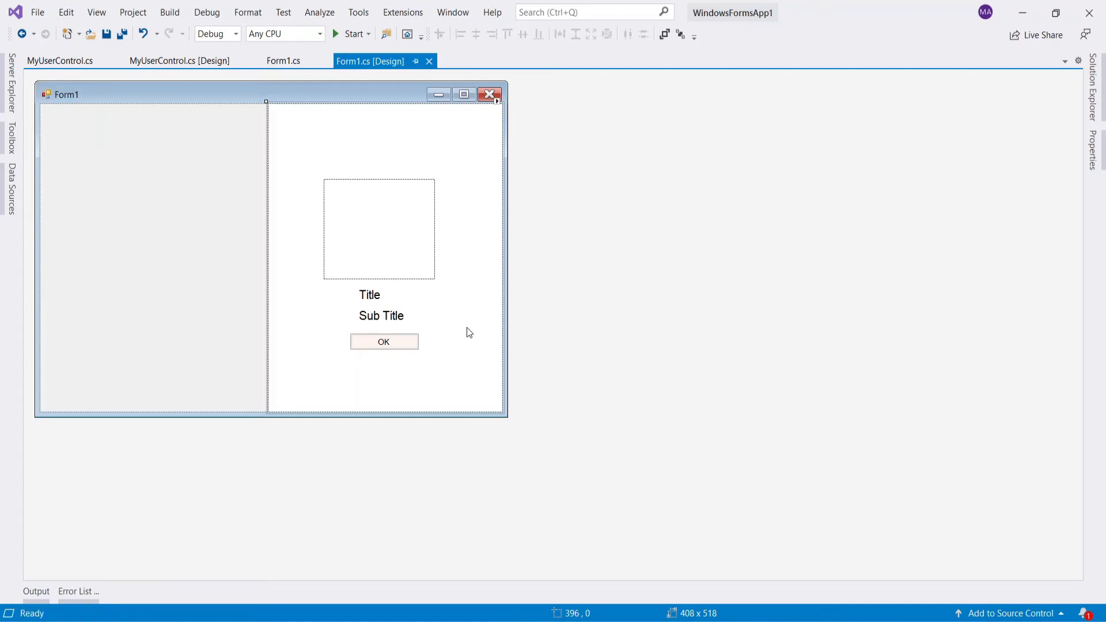
{"action": "left_click", "coordinate": [369, 295]}
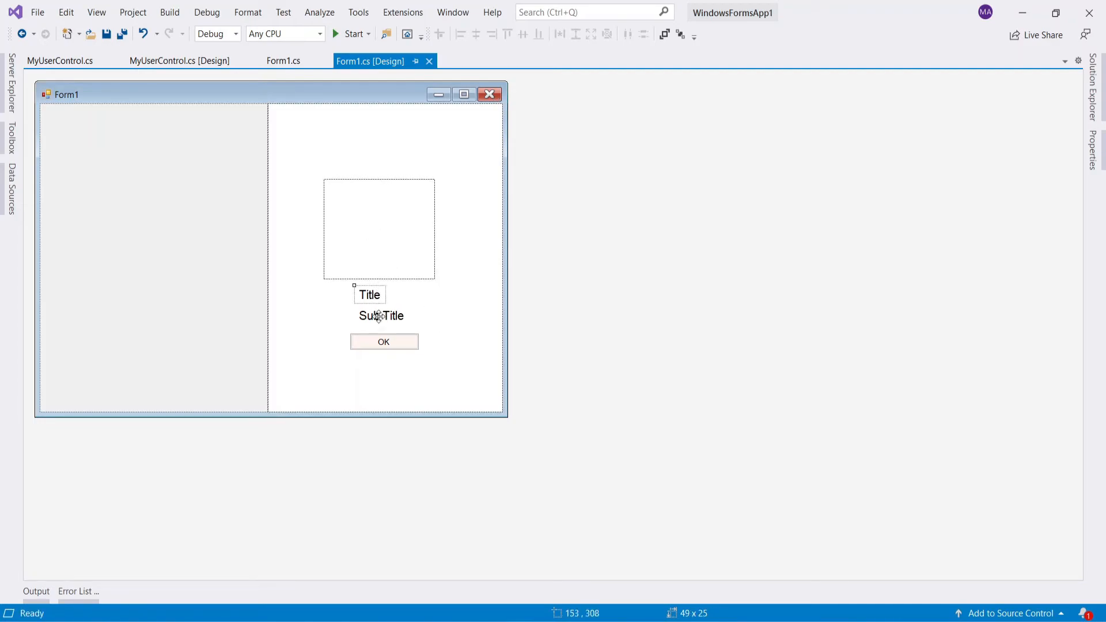
{"action": "left_click", "coordinate": [283, 60]}
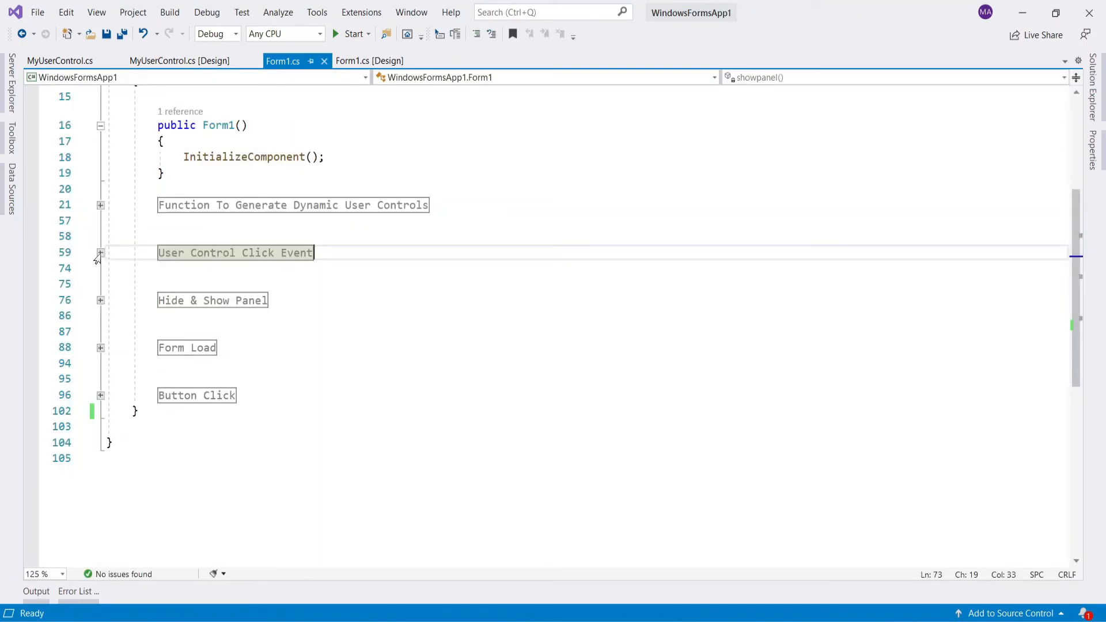
Add a line in the User Control Click Event region and collapse Hide & Show Panel, returning to Form1's designer.
{"action": "left_click", "coordinate": [100, 252]}
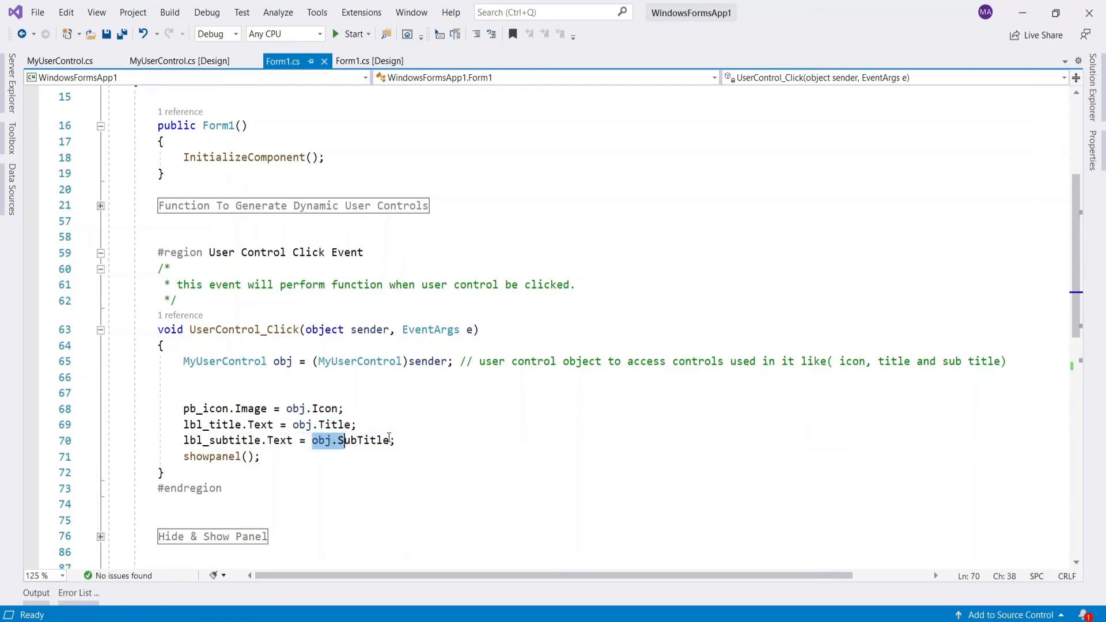
{"action": "key", "text": "enter"}
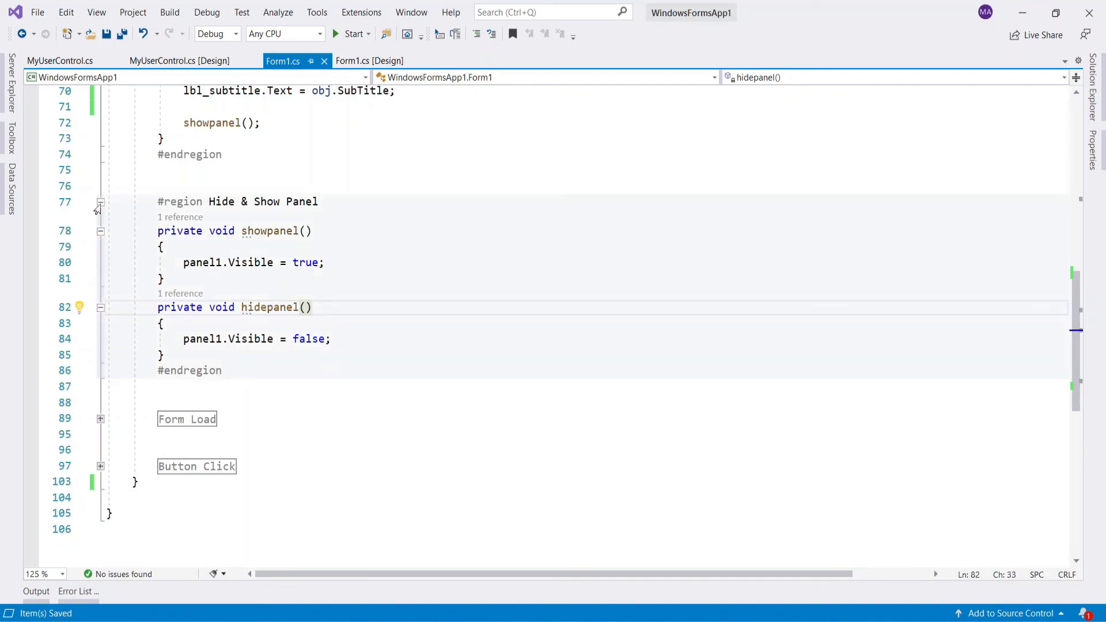
{"action": "left_click", "coordinate": [100, 202]}
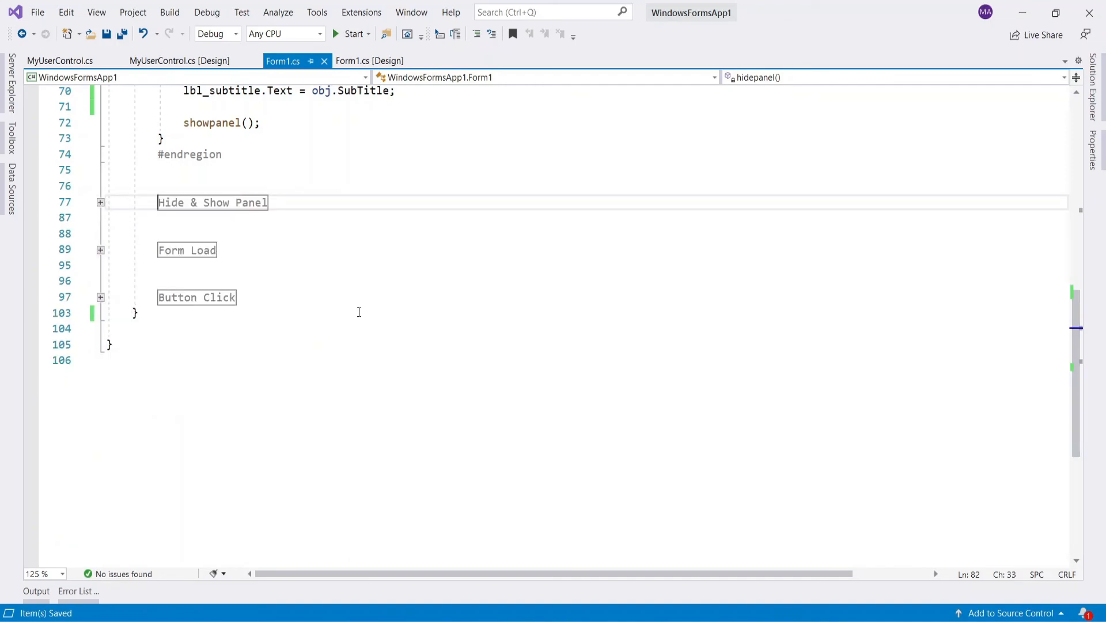
{"action": "left_click", "coordinate": [101, 297]}
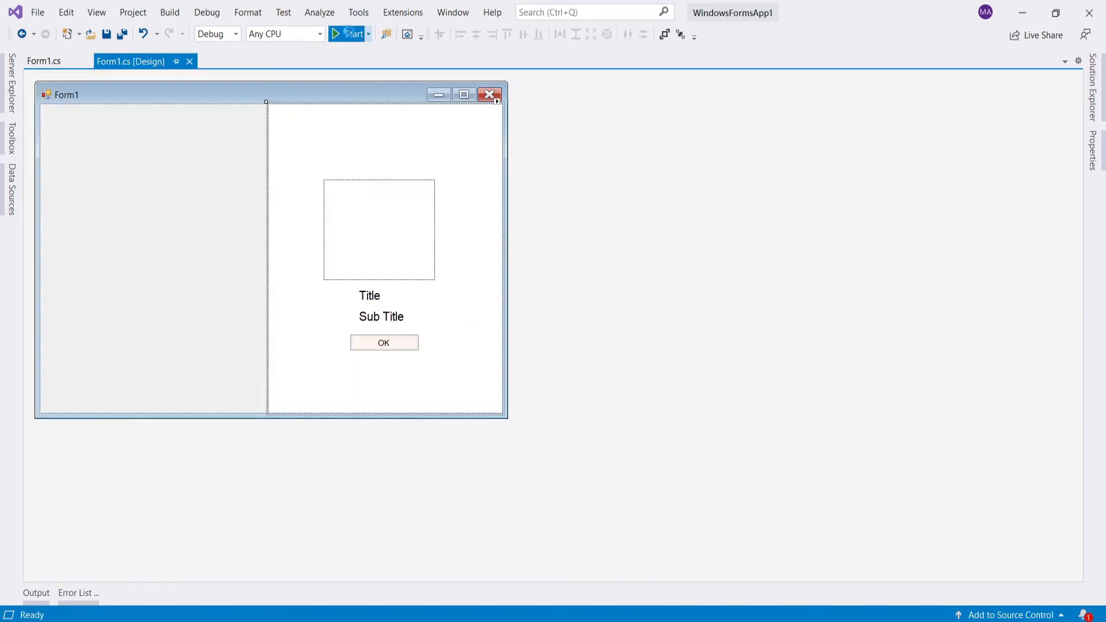
Run the app, select French Fries to show its details, then dismiss the panel with OK.
{"action": "left_click", "coordinate": [350, 34]}
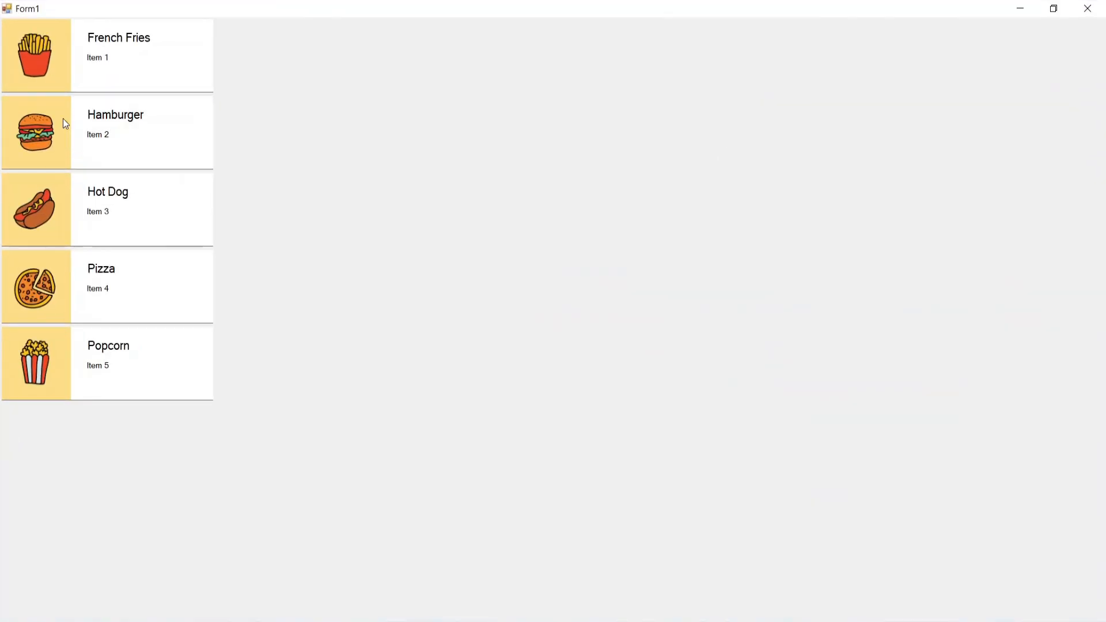
{"action": "left_click", "coordinate": [118, 56]}
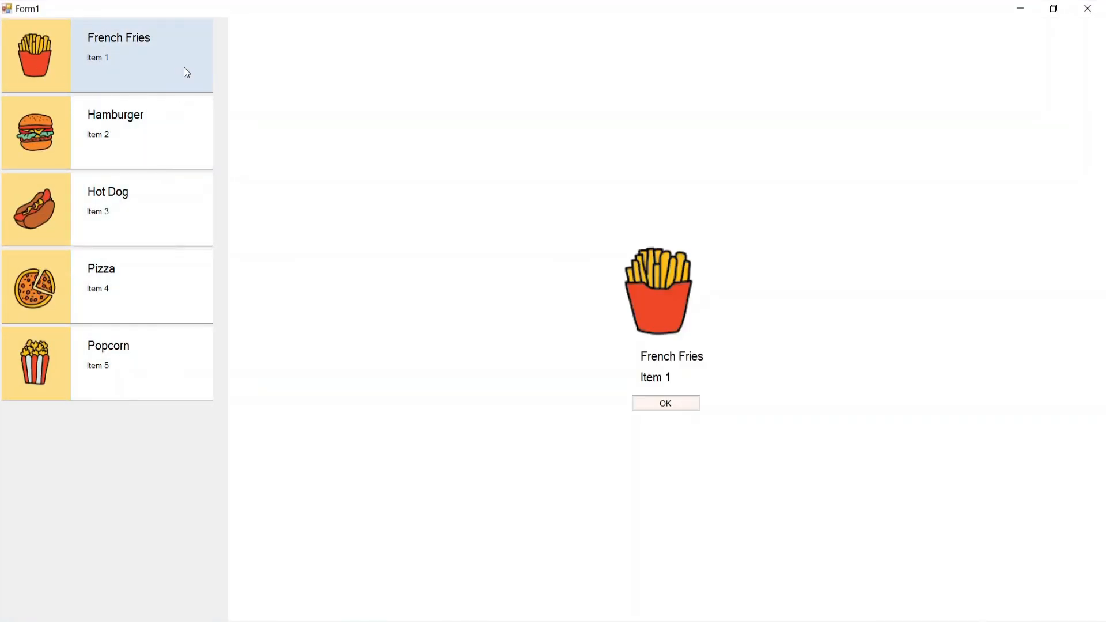
{"action": "left_click", "coordinate": [664, 403]}
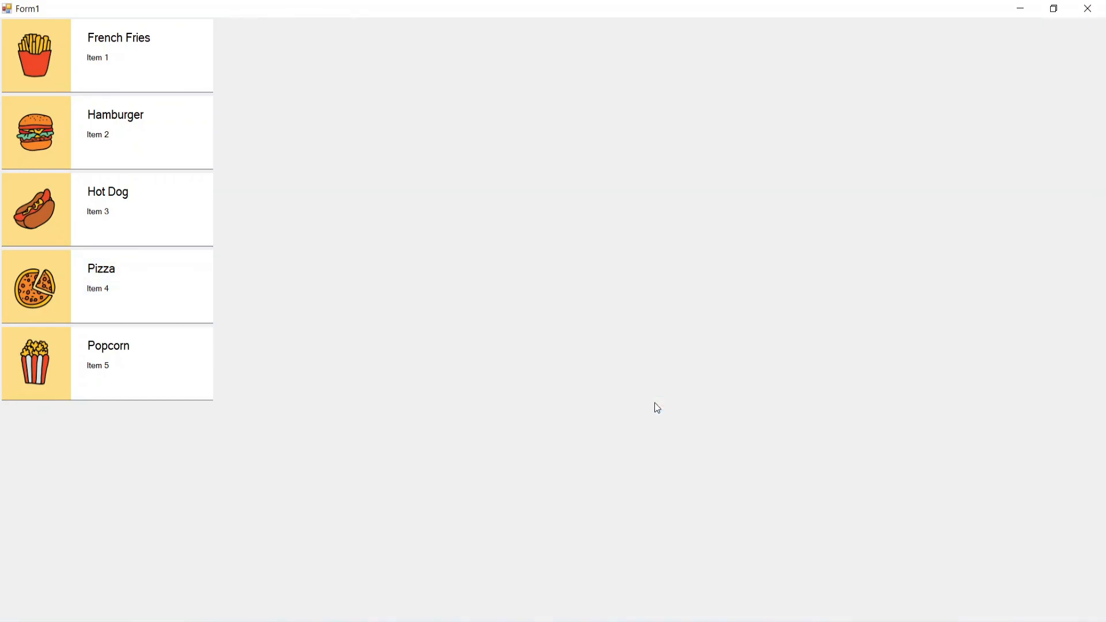